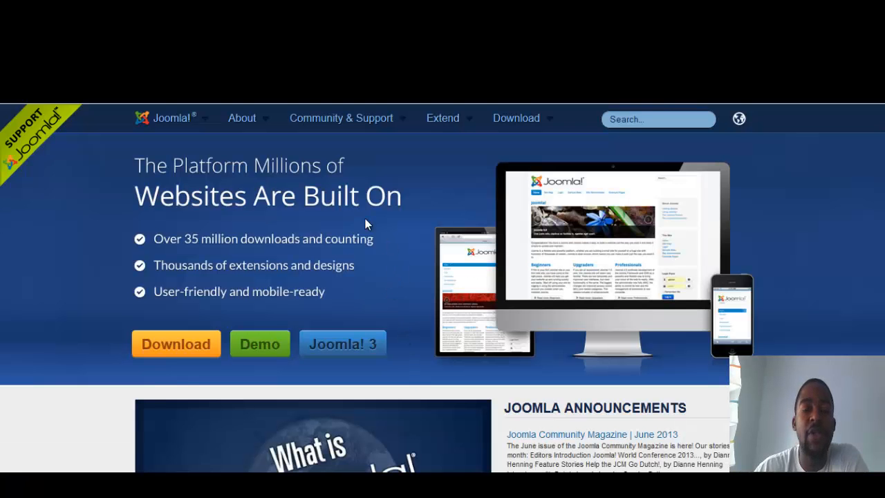
mouse_move(224, 249)
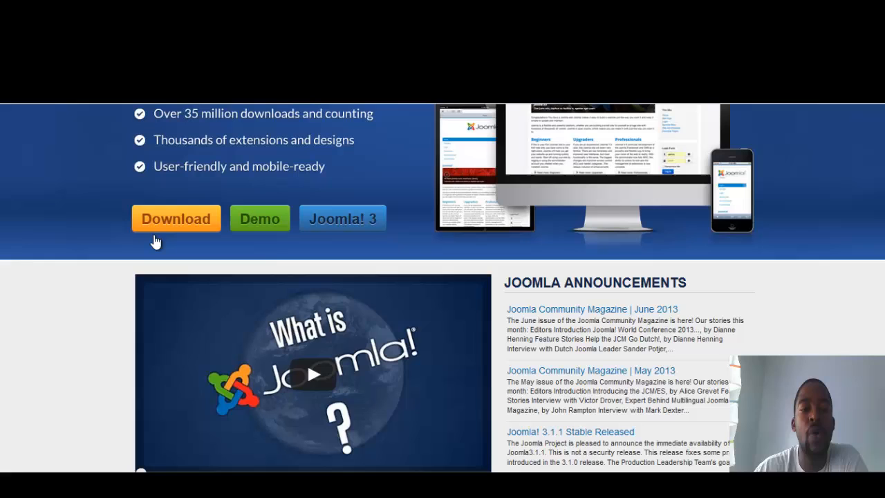
Start downloading the Joomla 2.5.11 full package from the Joomla.org download page
click(176, 218)
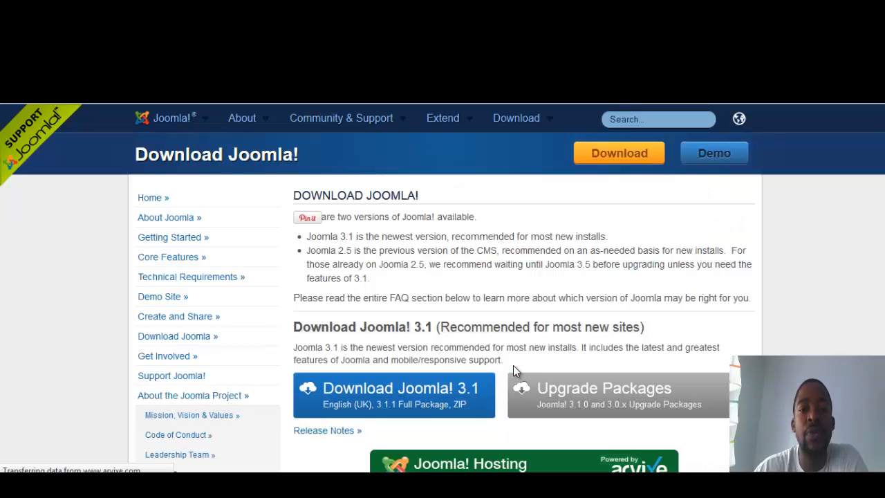
scroll(down, 3)
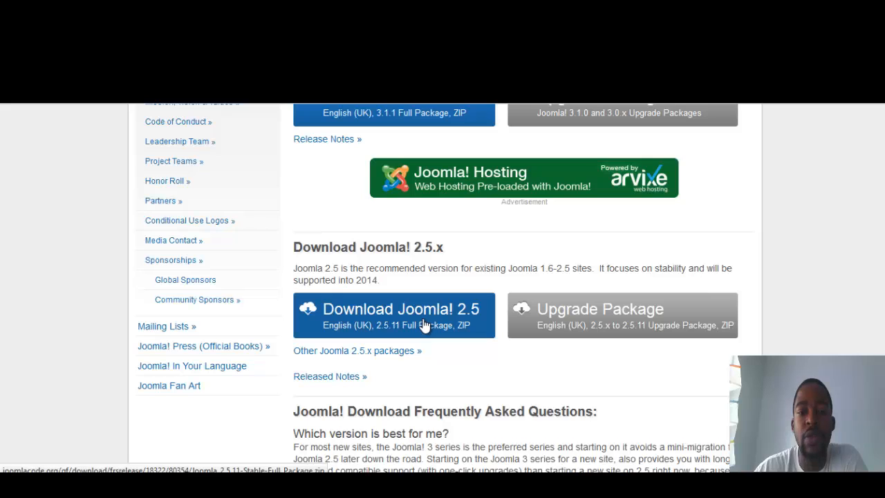
click(394, 315)
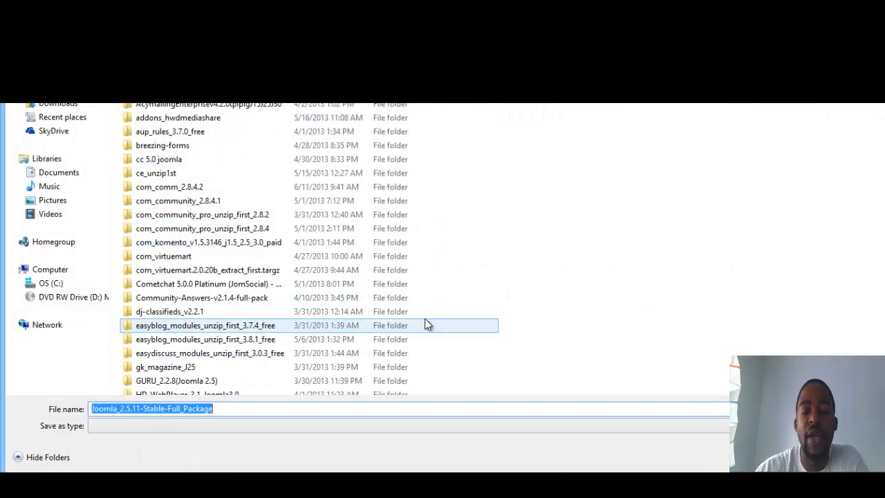
Save Joomla_2.5.11-Stable-Full_Package.zip and extract it into its own folder with B1 Free Archiver
click(168, 311)
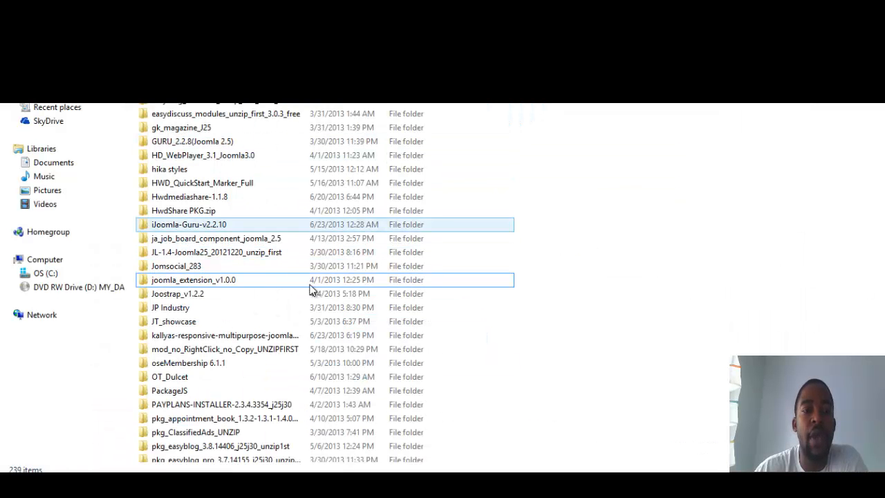
scroll(down, 3)
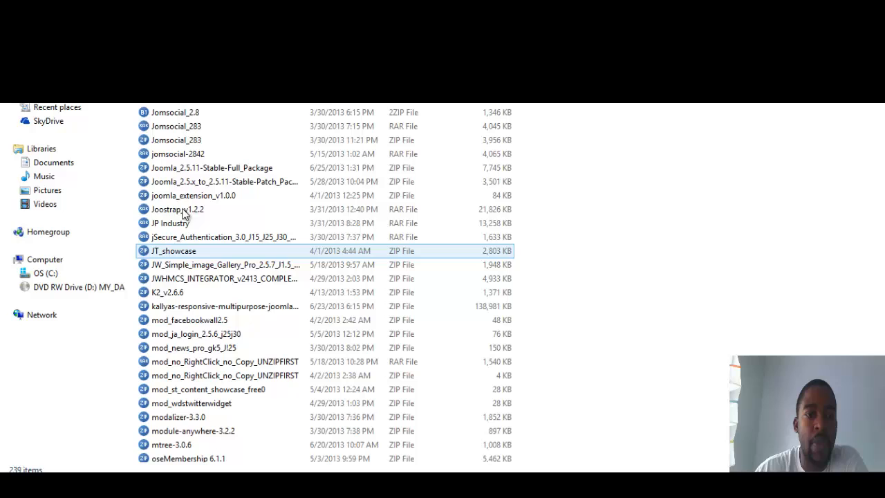
click(213, 167)
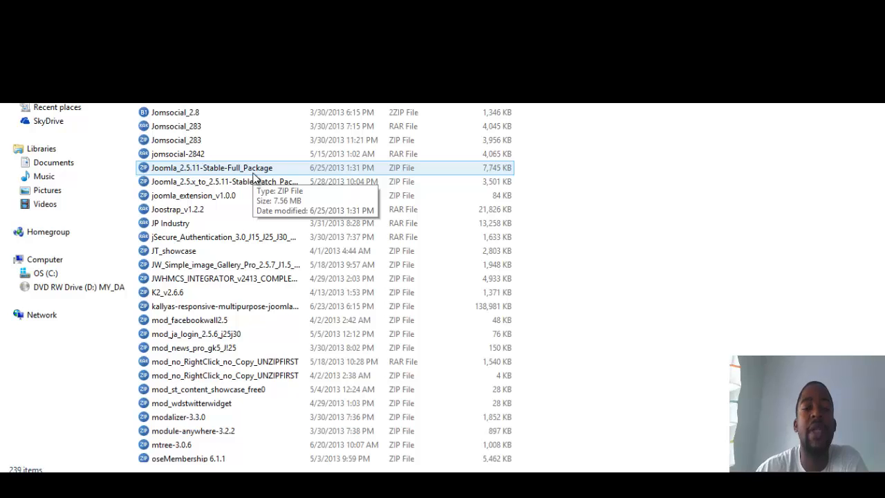
click(213, 168)
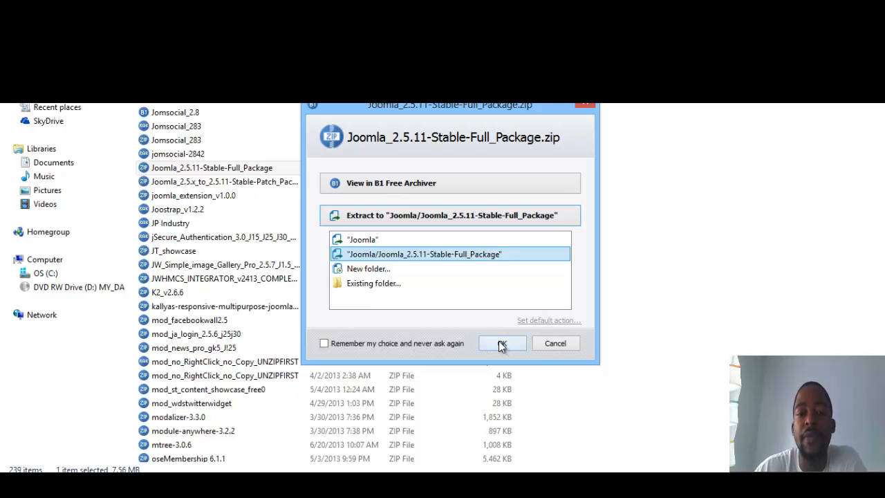
click(502, 343)
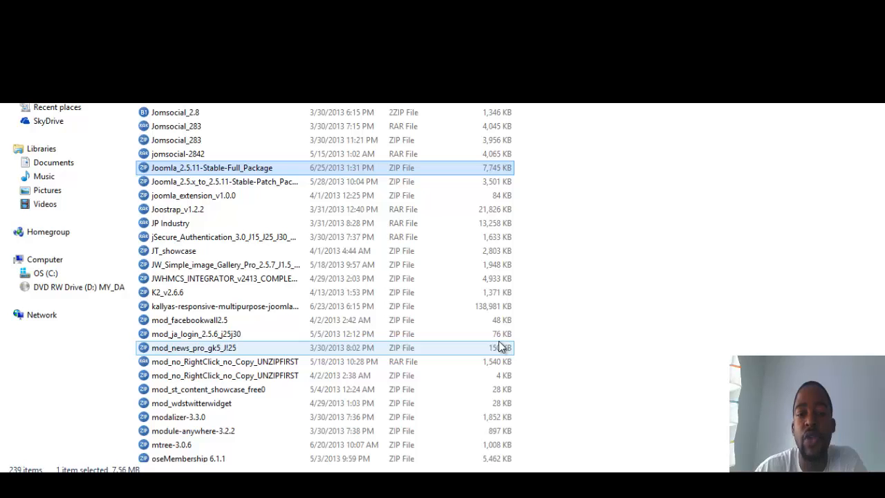
scroll(down, 3)
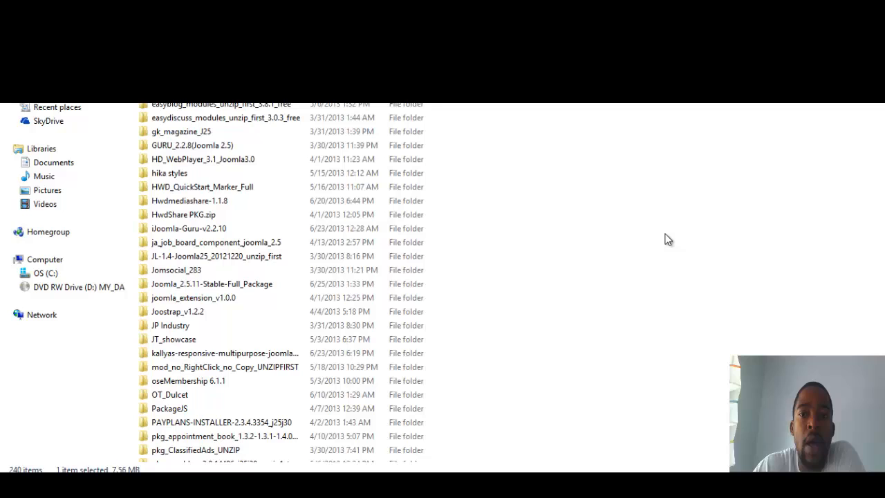
Enter the extracted Joomla_2.5.11-Stable-Full_Package folder and select all 22 items
click(177, 311)
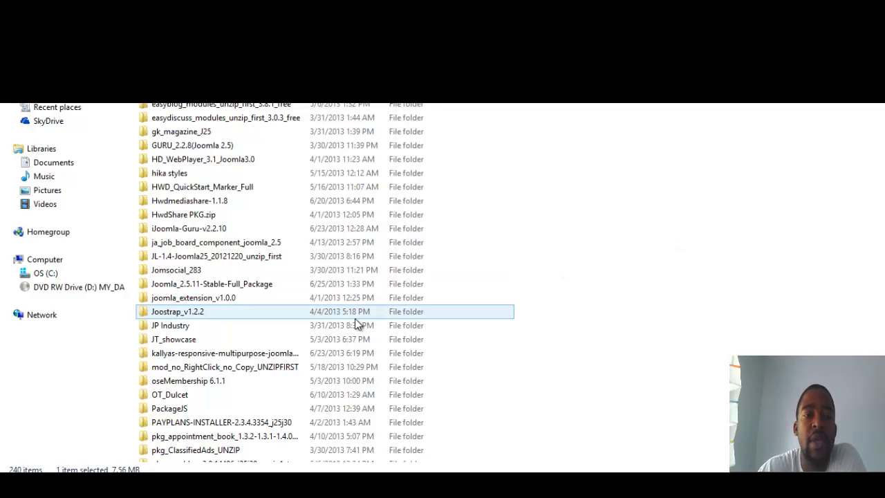
click(216, 256)
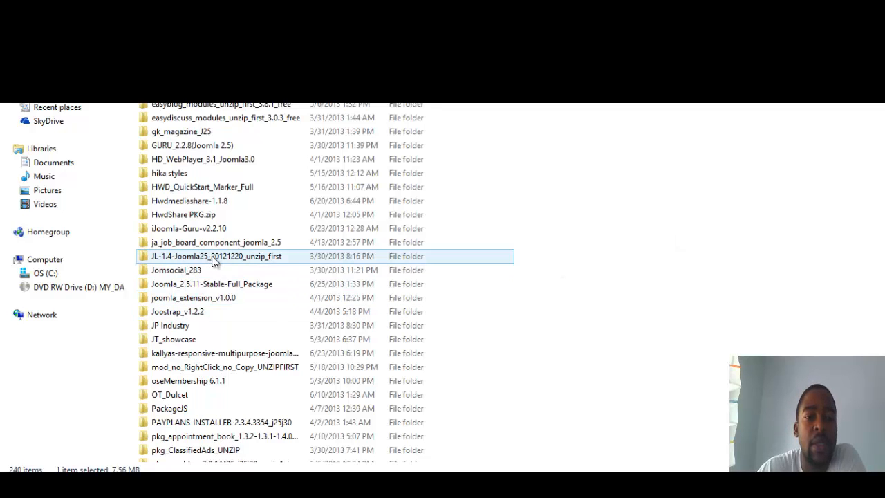
click(177, 270)
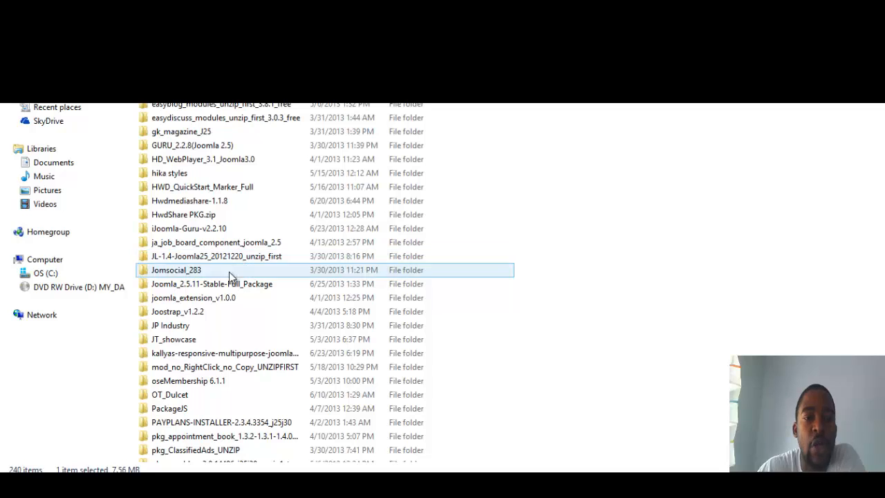
click(213, 283)
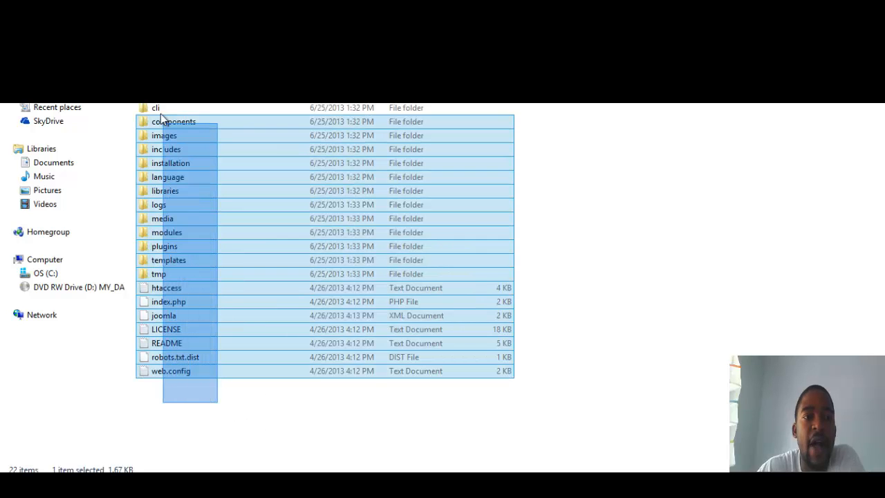
key(ctrl+a)
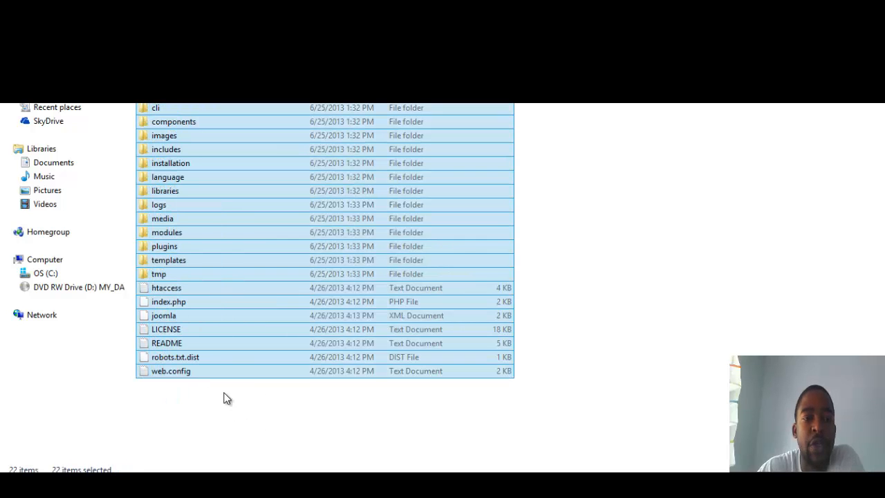
click(226, 398)
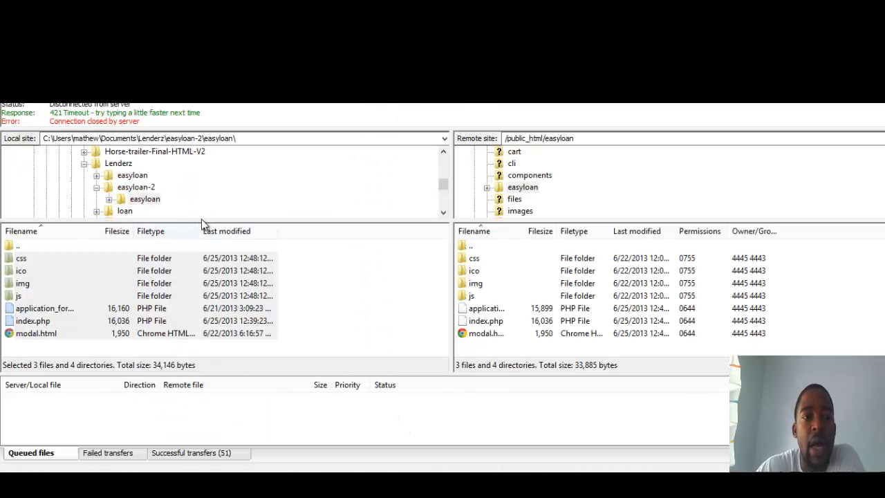
mouse_move(76, 159)
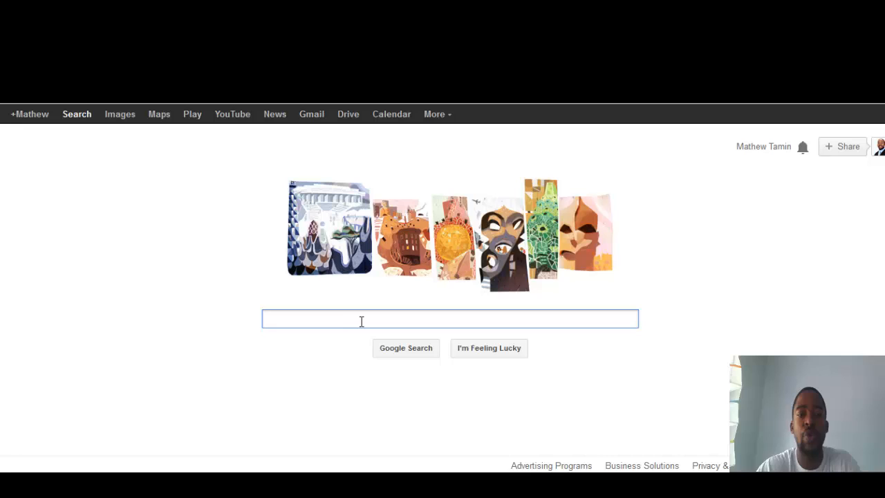
Search Google for 'filezilla' to bring up the FileZilla client
text(filezi)
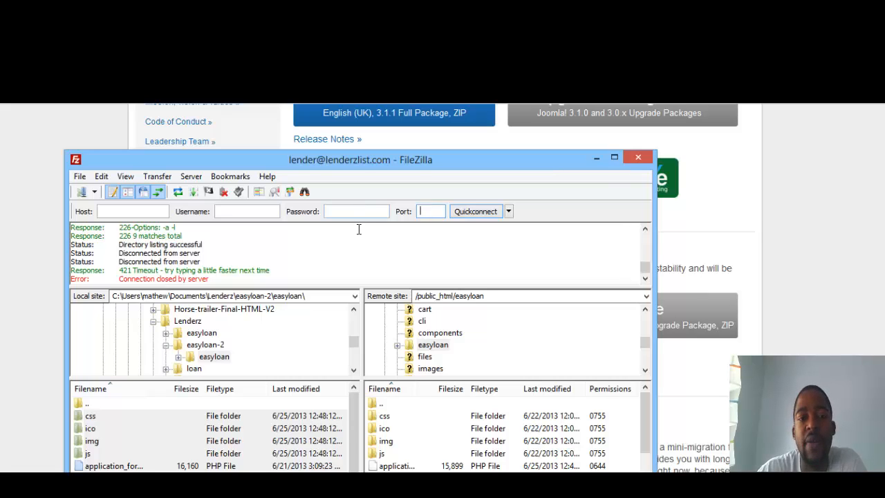
mouse_move(423, 177)
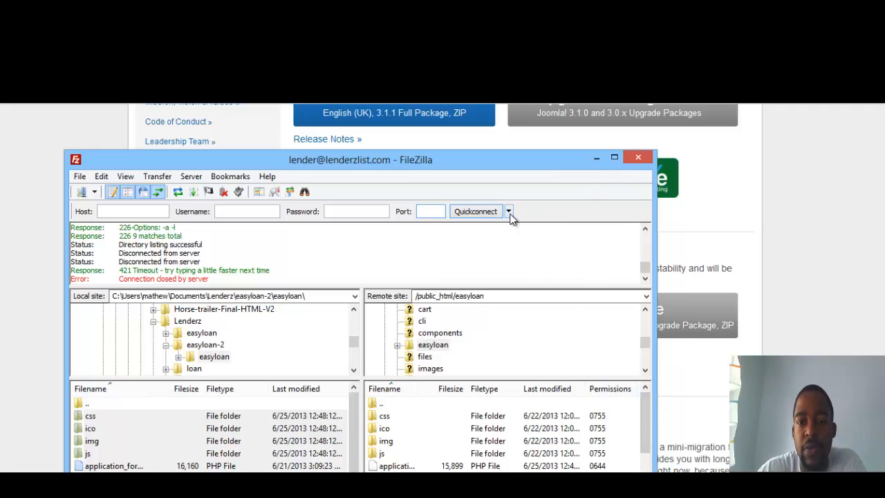
click(509, 210)
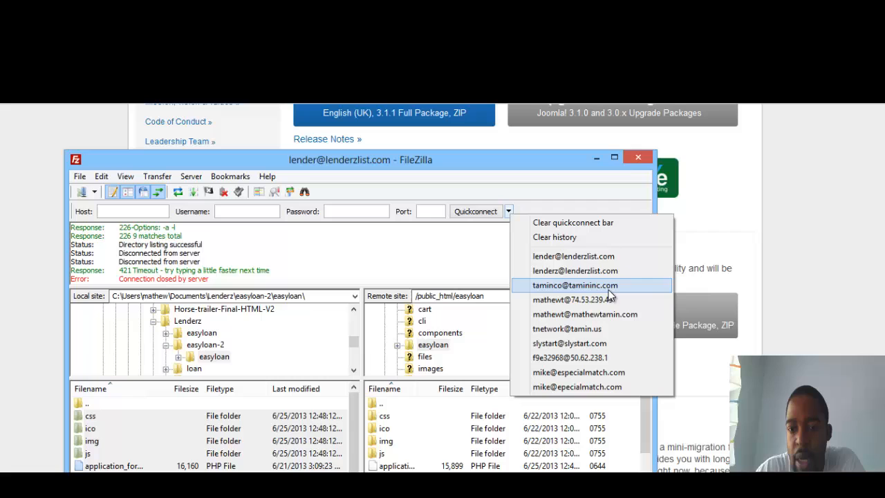
click(575, 285)
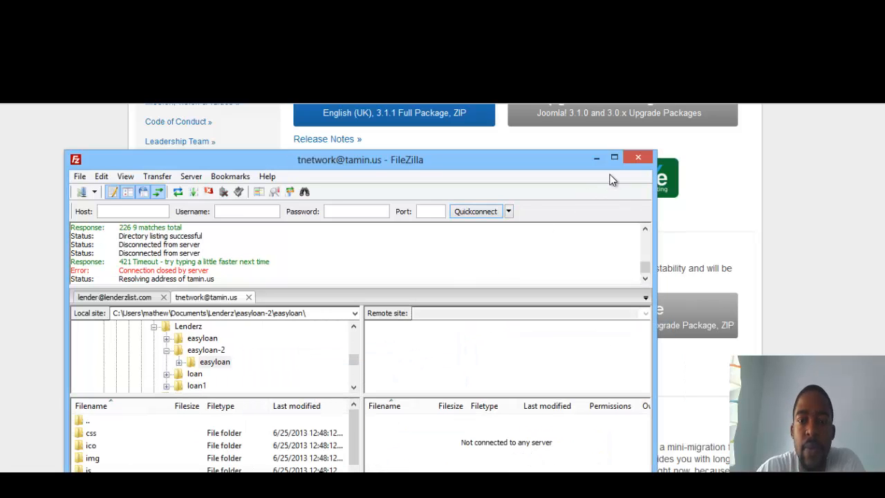
click(614, 158)
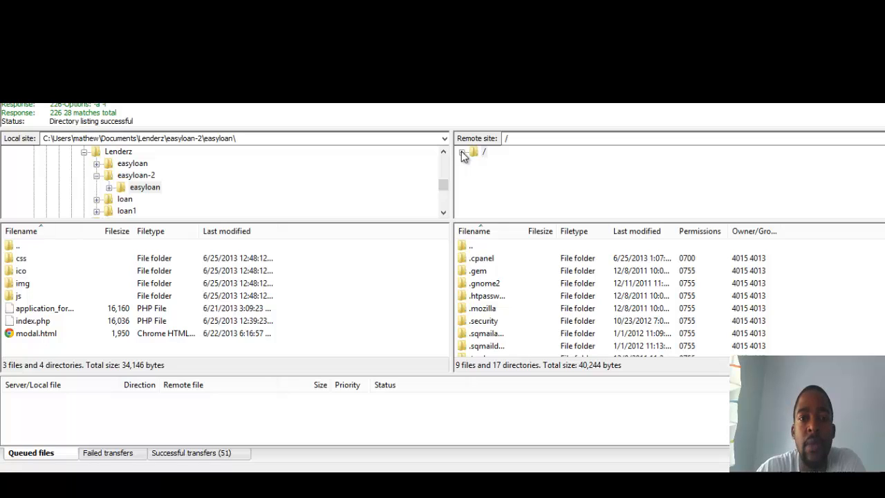
Create a new remote directory named joomla1 inside public_html
click(462, 152)
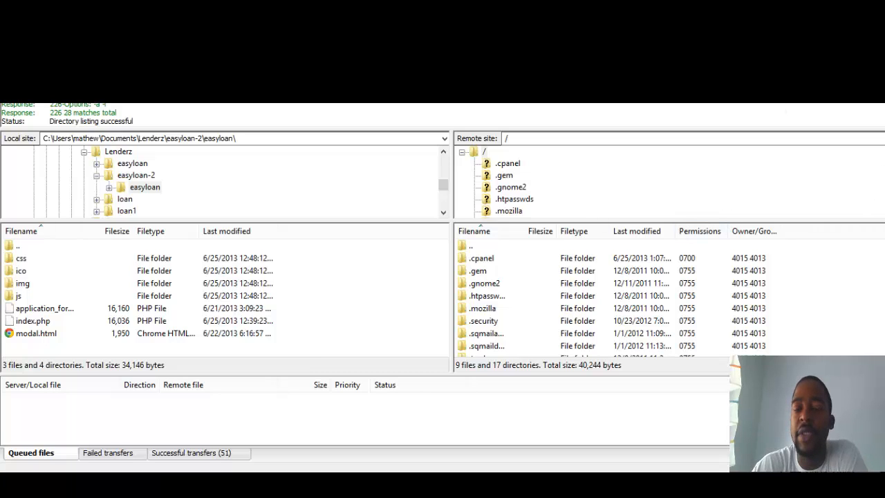
scroll(down, 3)
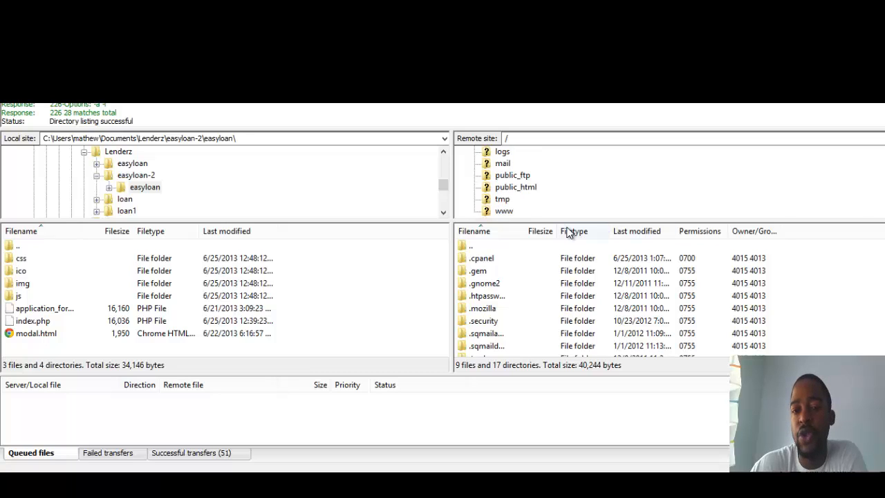
mouse_move(539, 199)
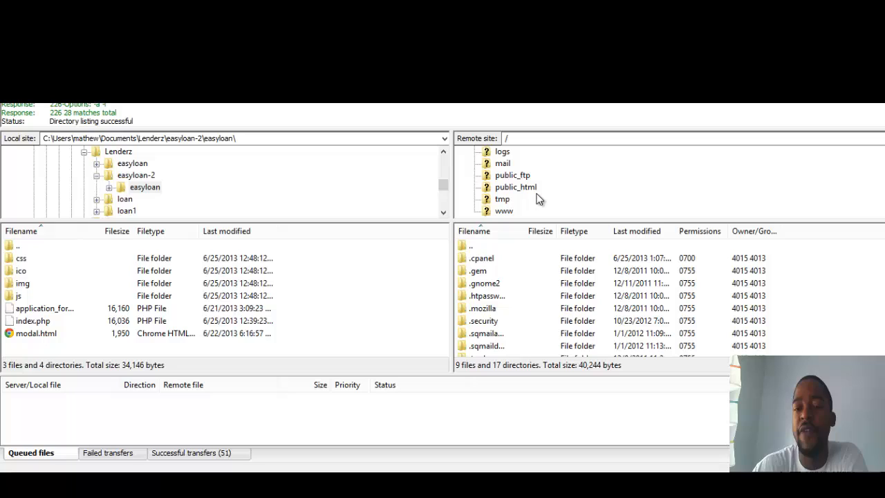
mouse_move(514, 191)
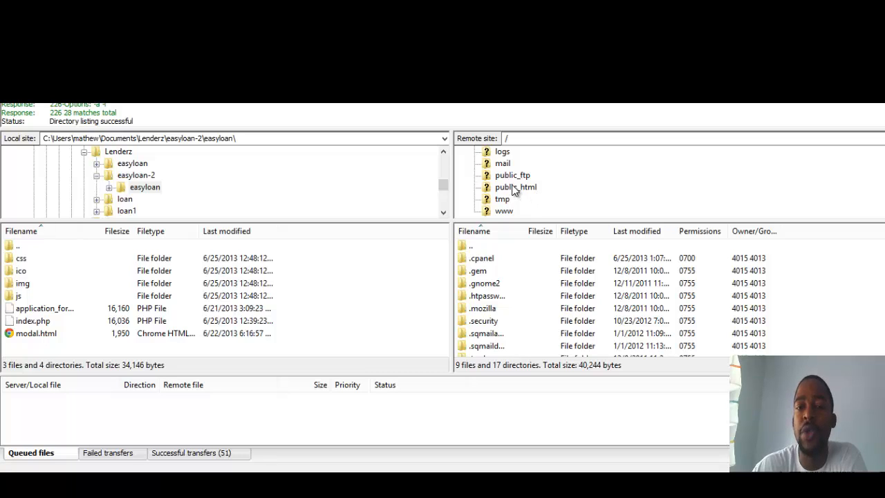
mouse_move(519, 195)
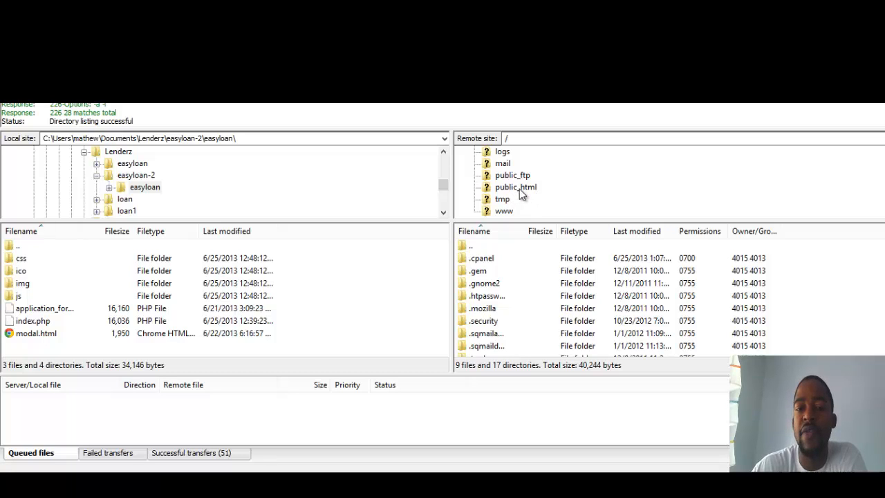
click(515, 186)
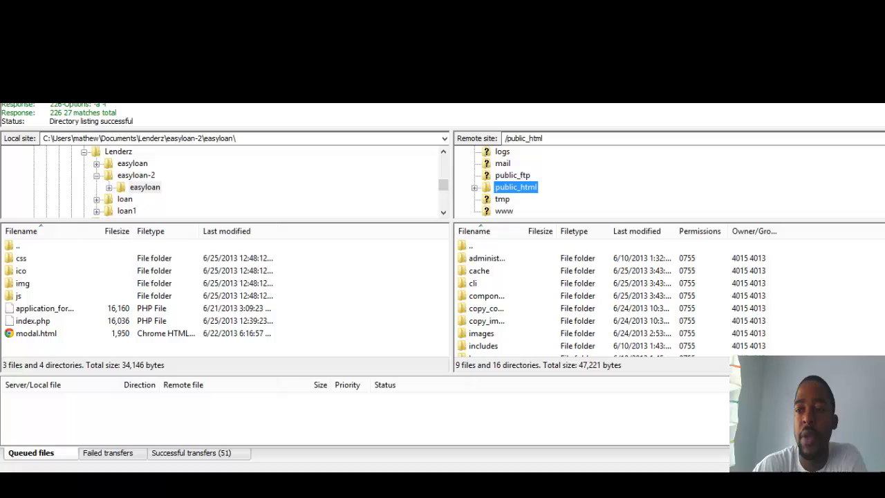
right_click(516, 187)
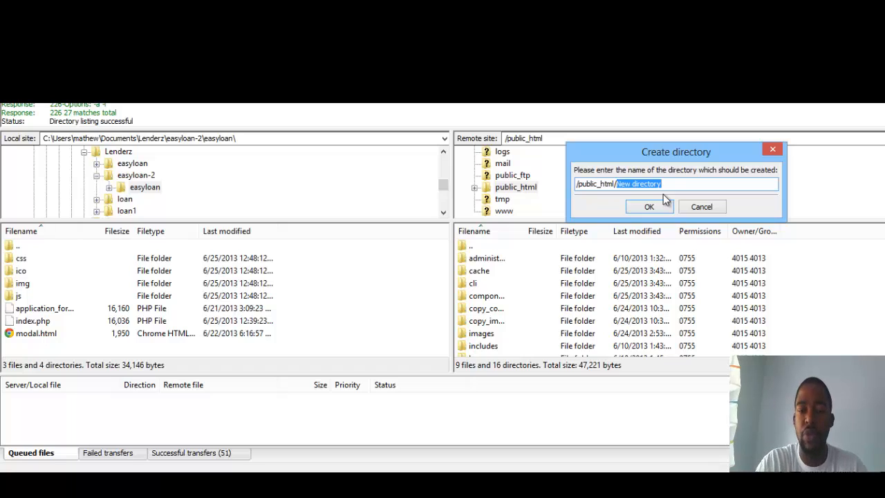
text(joomla1)
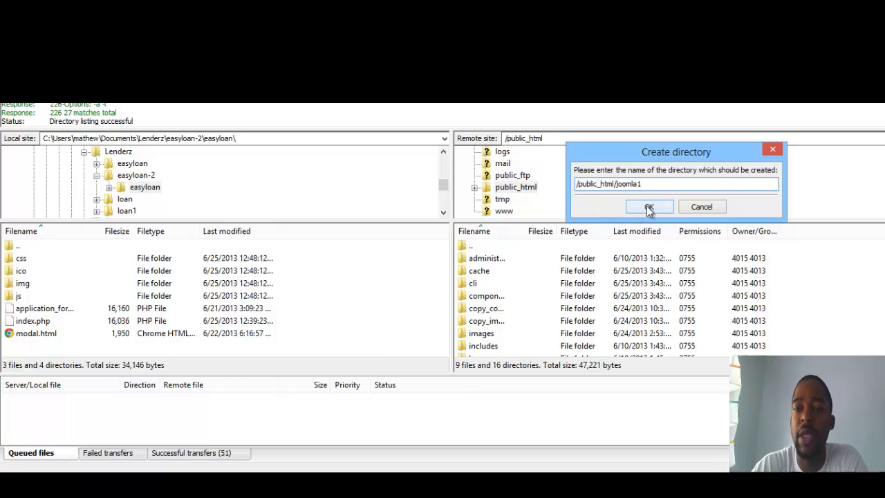
click(648, 206)
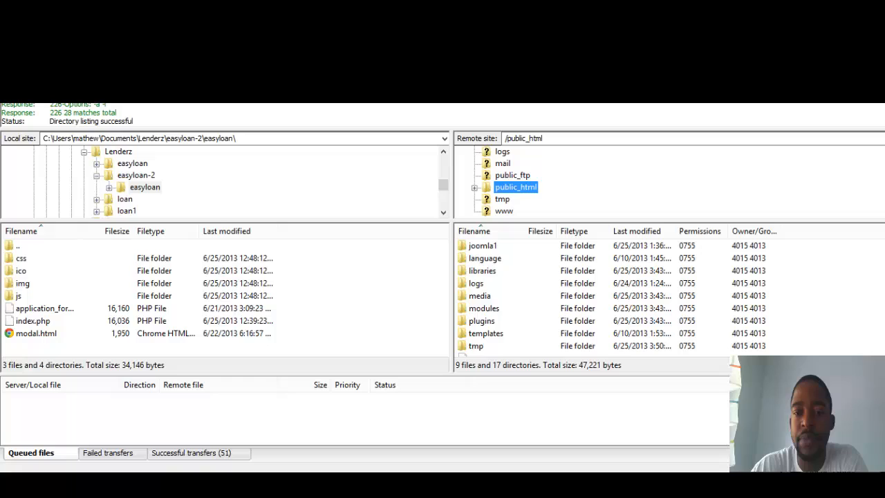
Select remote joomla1 and browse the local pane into Downloads\Joomla\Joomla_2.5.11-Stable-Full_Package
click(481, 270)
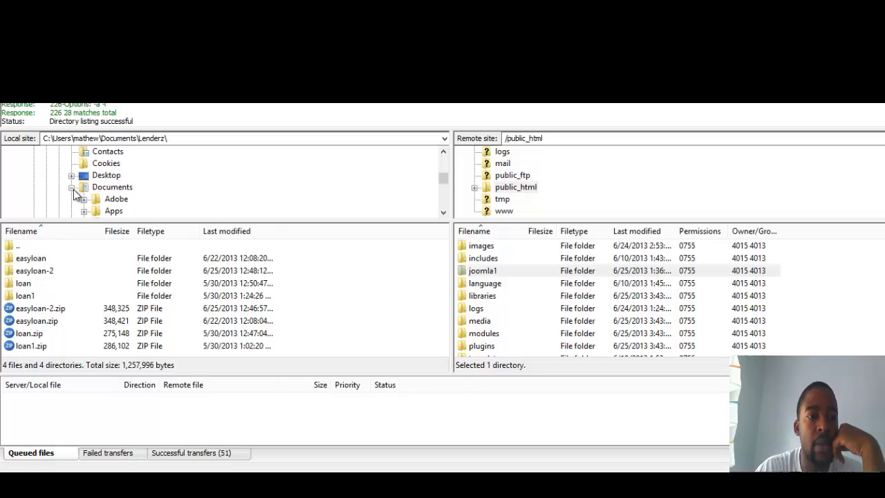
click(112, 199)
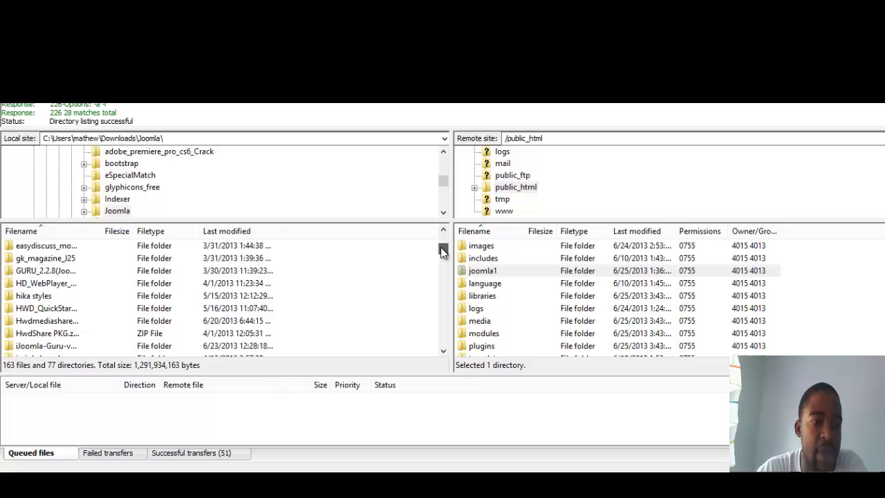
scroll(down, 3)
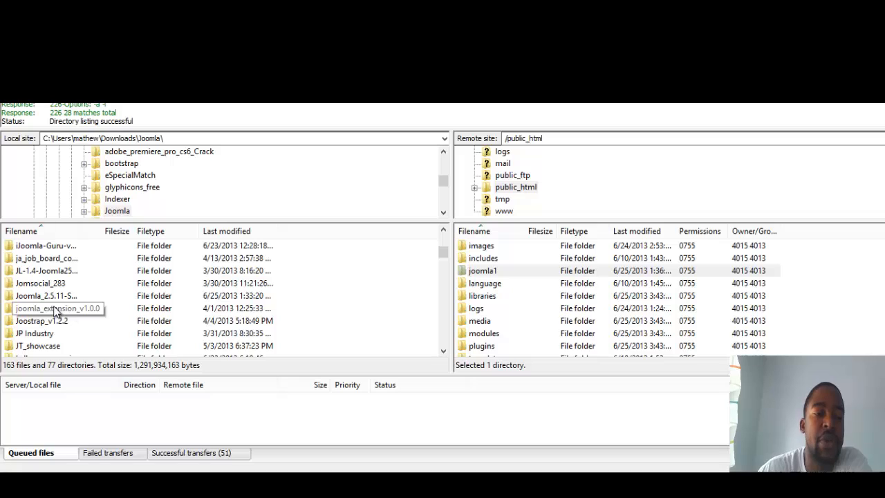
mouse_move(66, 296)
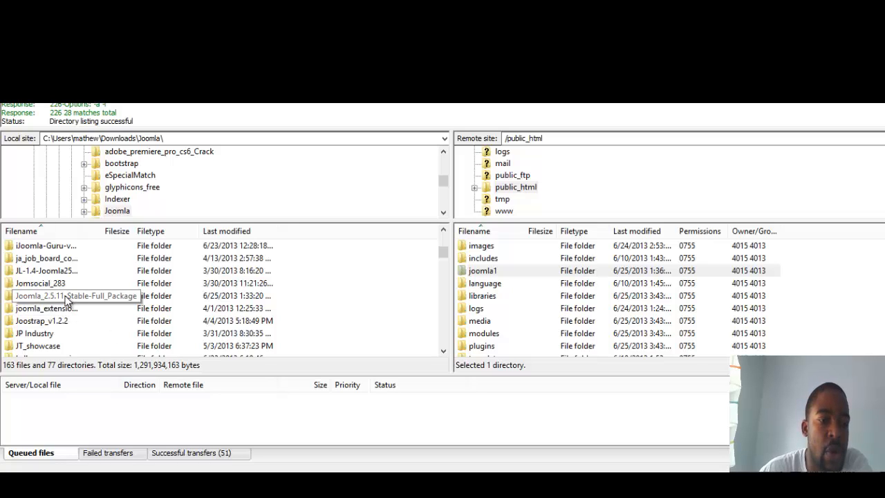
click(69, 296)
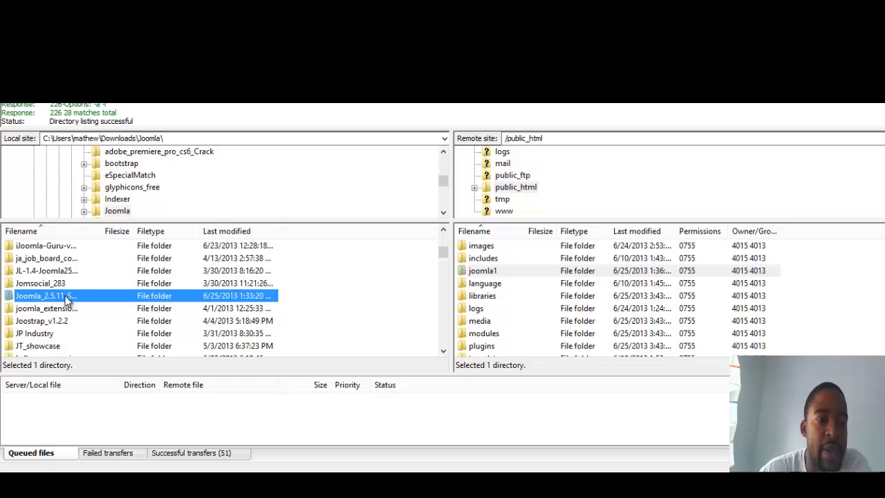
double_click(44, 296)
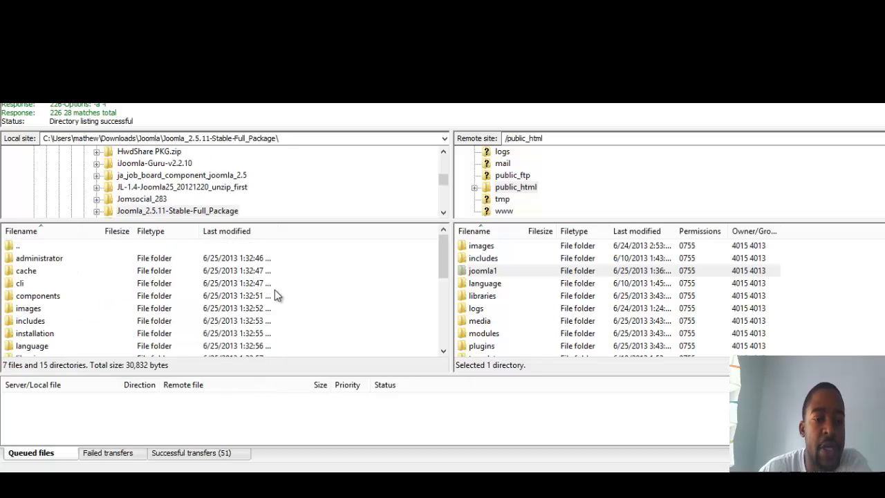
mouse_move(66, 468)
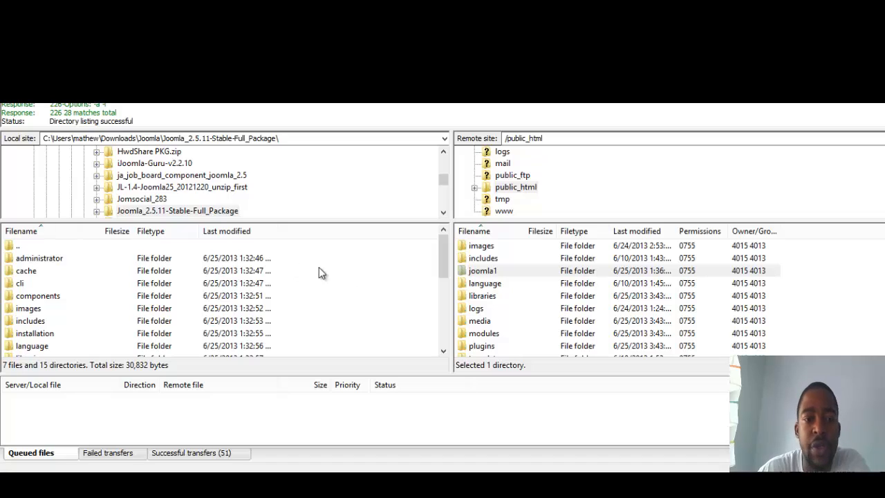
mouse_move(290, 269)
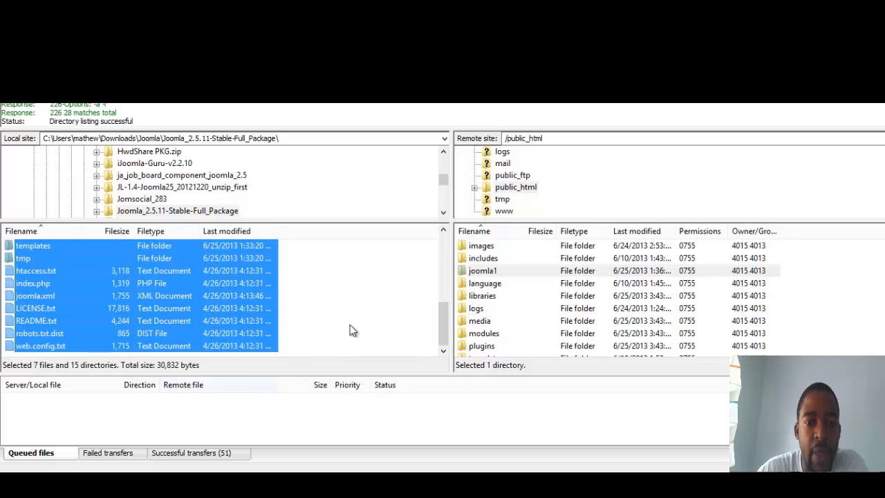
mouse_move(515, 291)
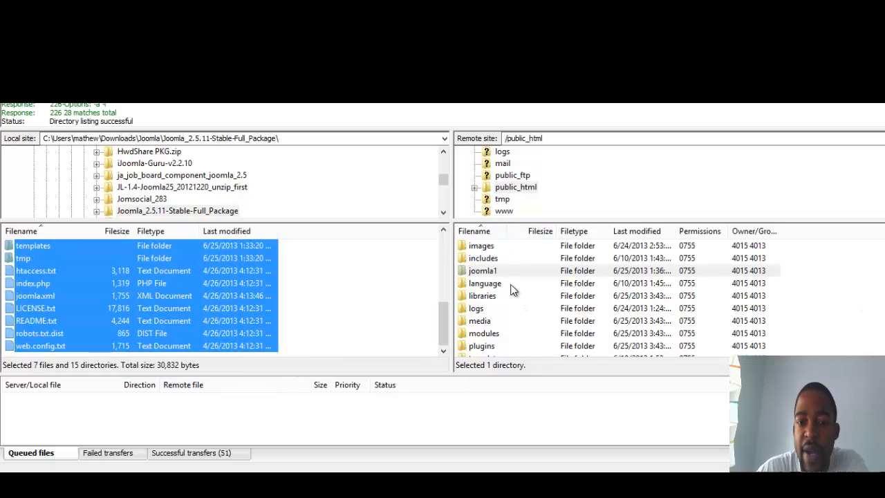
click(483, 269)
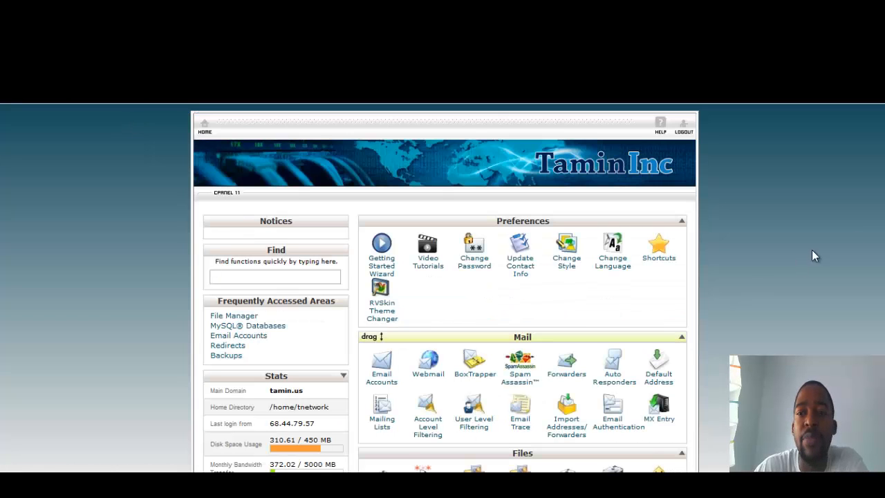
Go to the MySQL Databases page from cPanel's Databases section
scroll(down, 3)
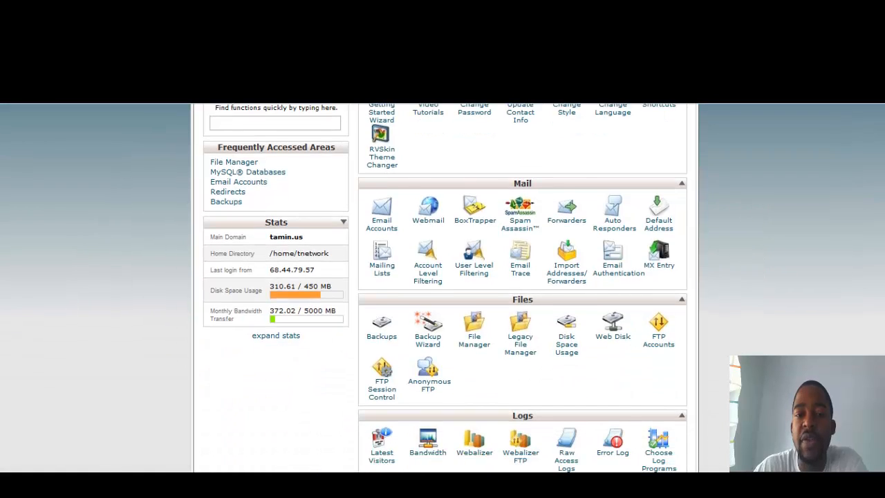
scroll(down, 3)
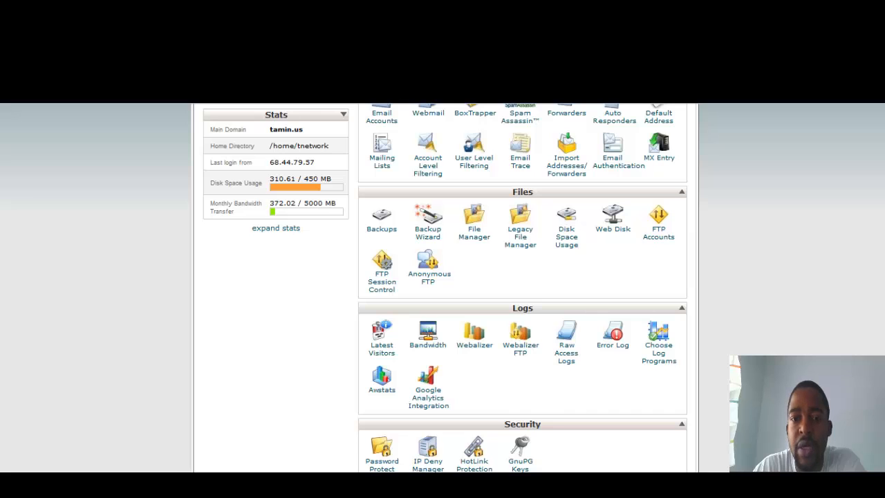
scroll(down, 3)
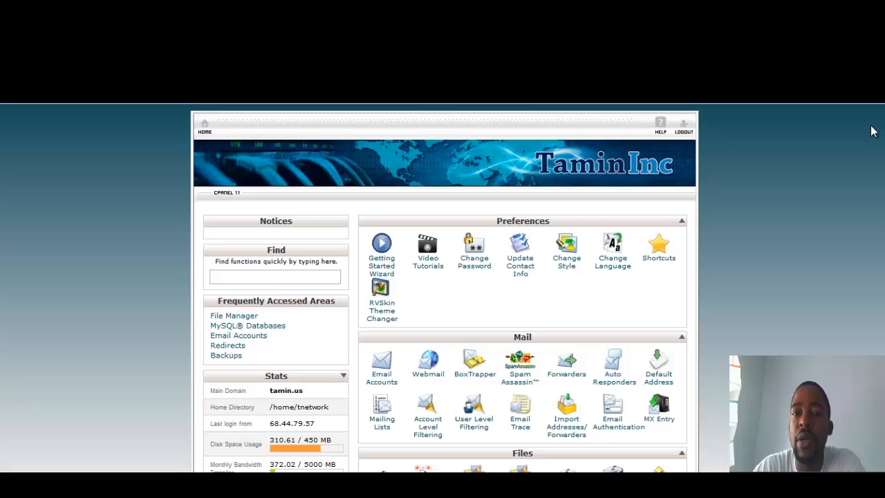
mouse_move(772, 220)
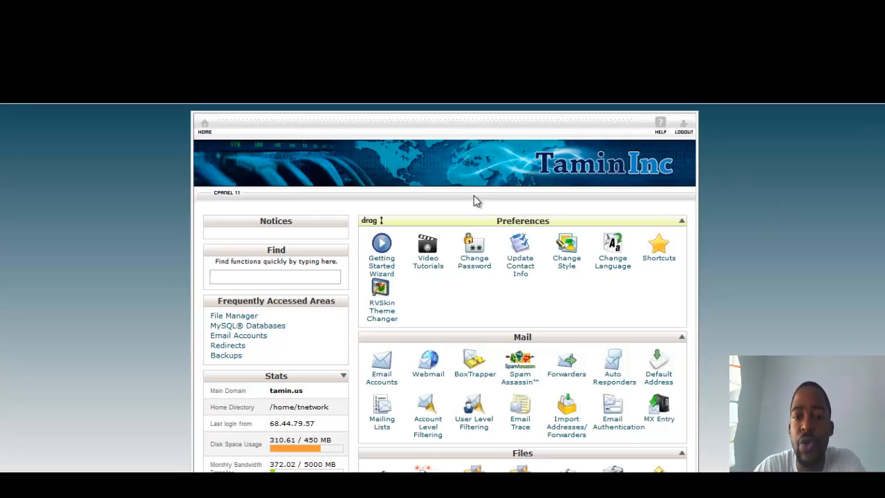
click(275, 277)
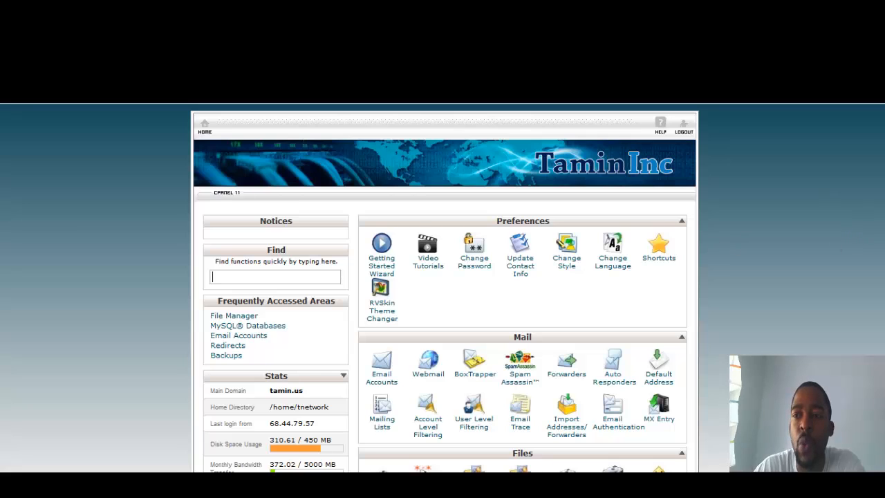
scroll(down, 3)
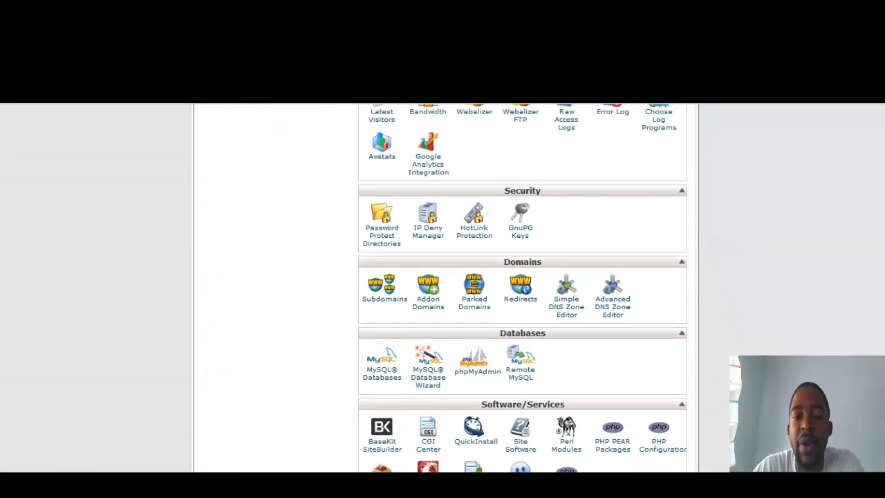
scroll(down, 3)
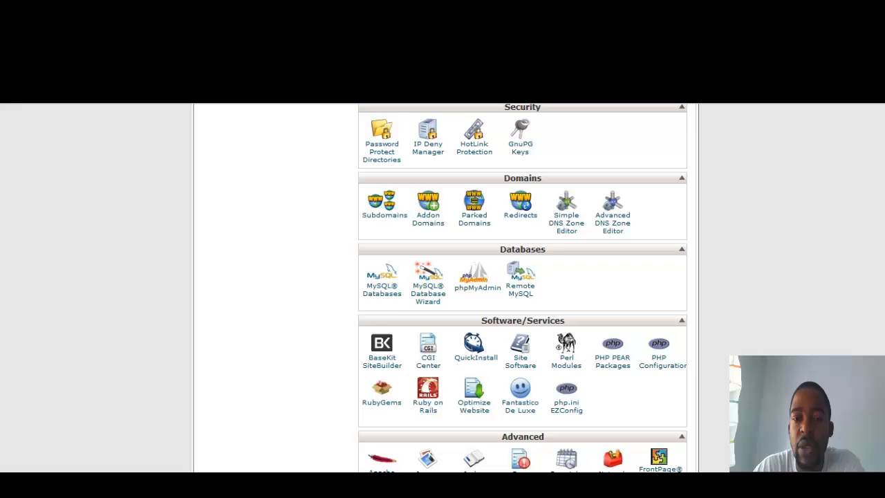
mouse_move(381, 289)
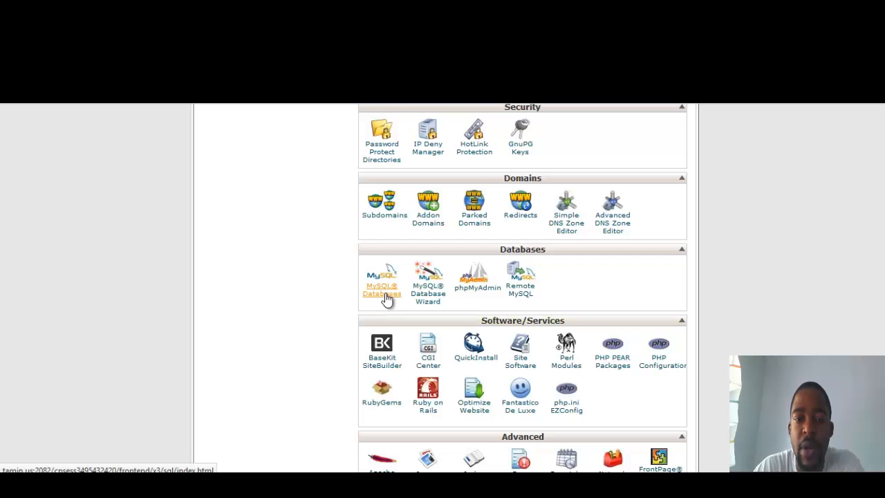
mouse_move(385, 299)
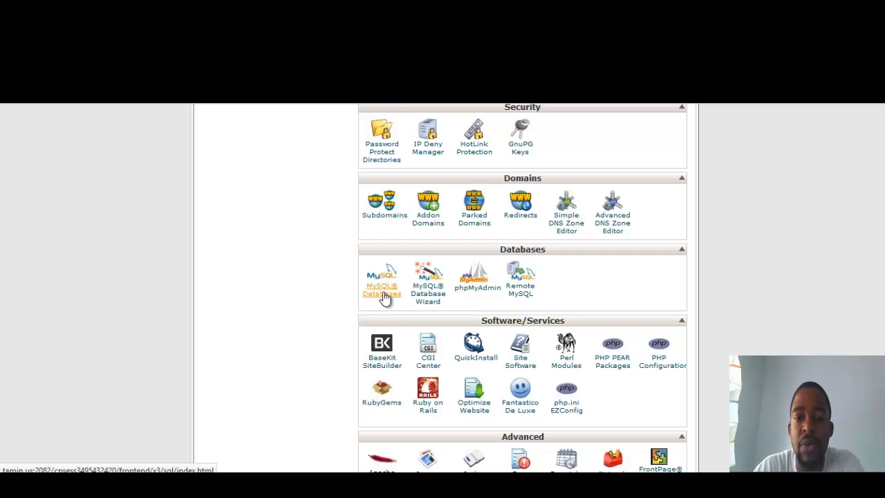
click(382, 279)
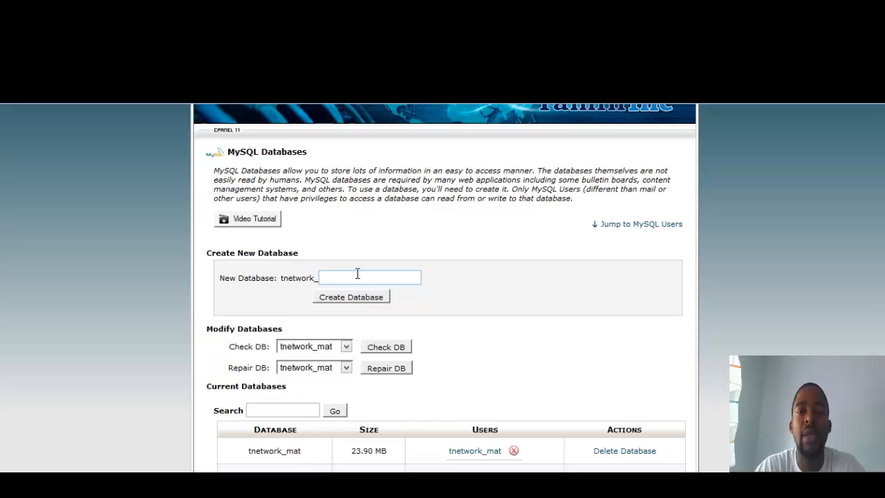
mouse_move(448, 307)
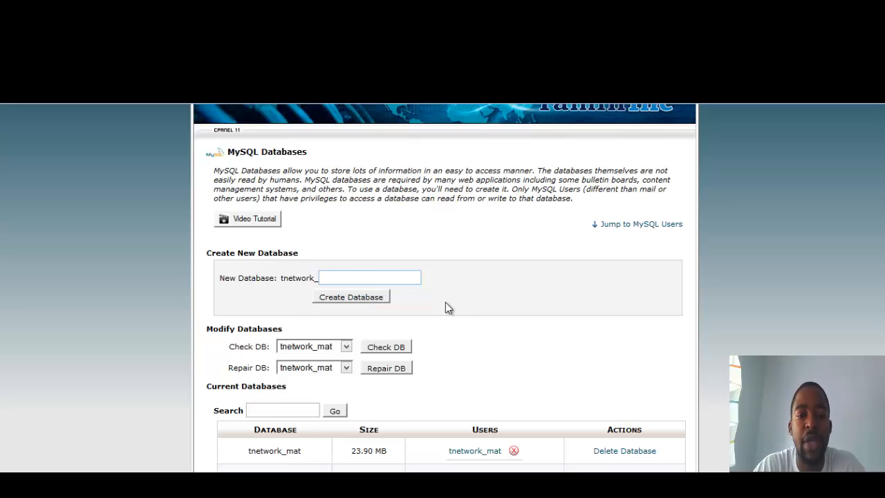
Create the MySQL database tnetwork_joomla1 and return to the databases page
scroll(down, 3)
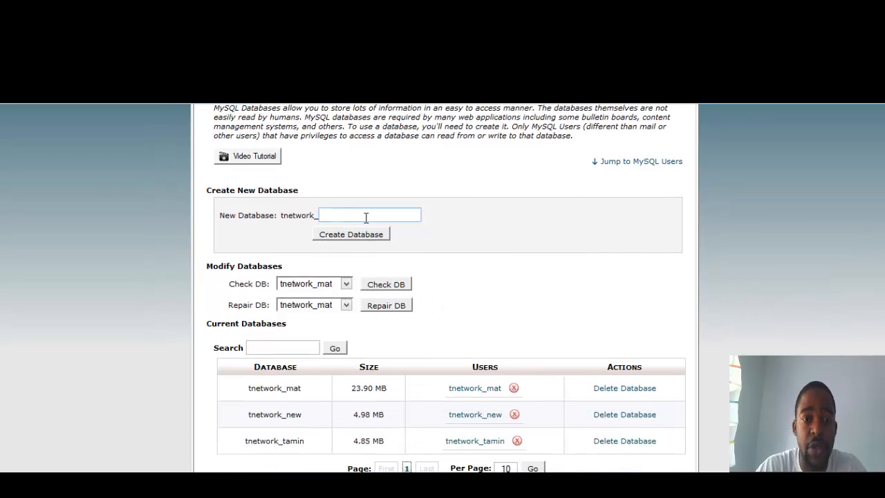
text(joomla1)
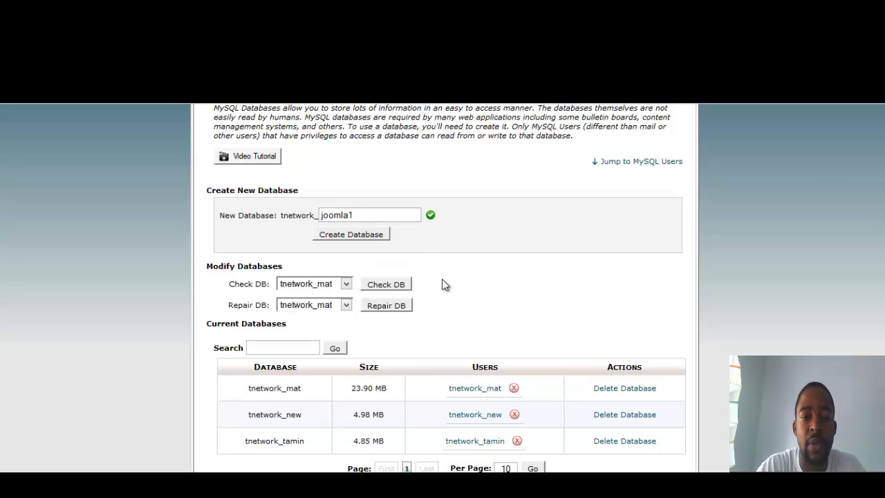
click(351, 233)
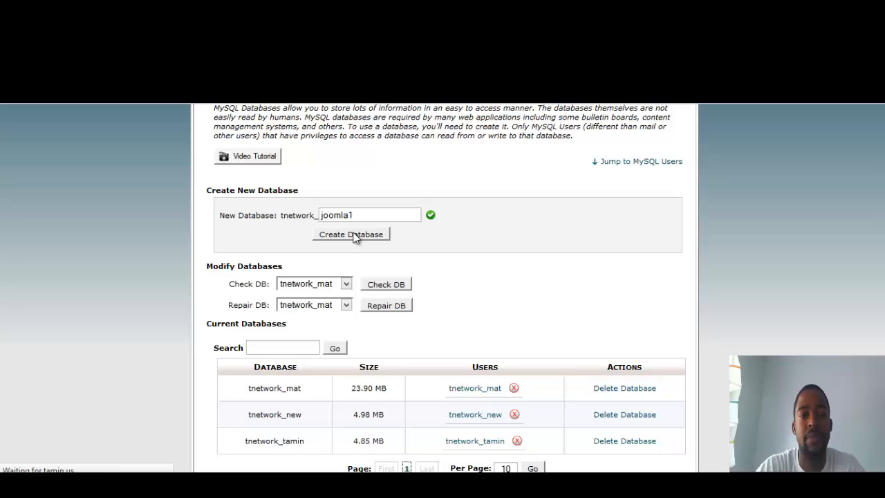
click(351, 233)
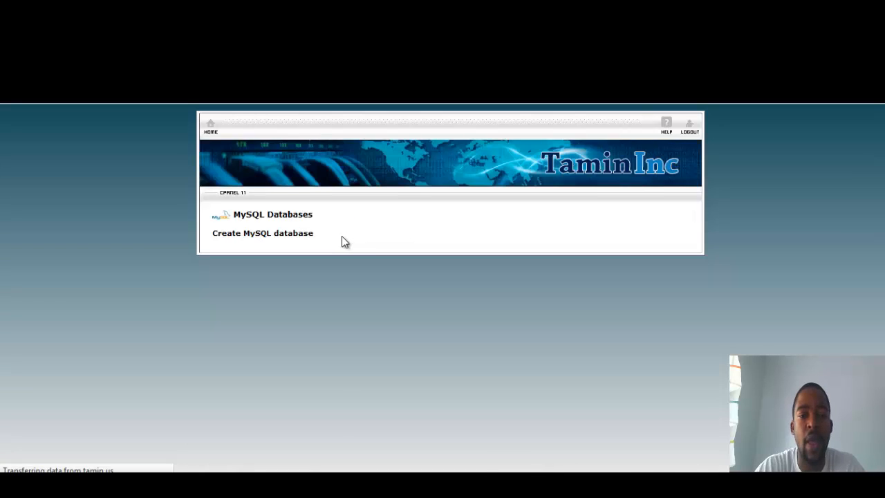
mouse_move(463, 316)
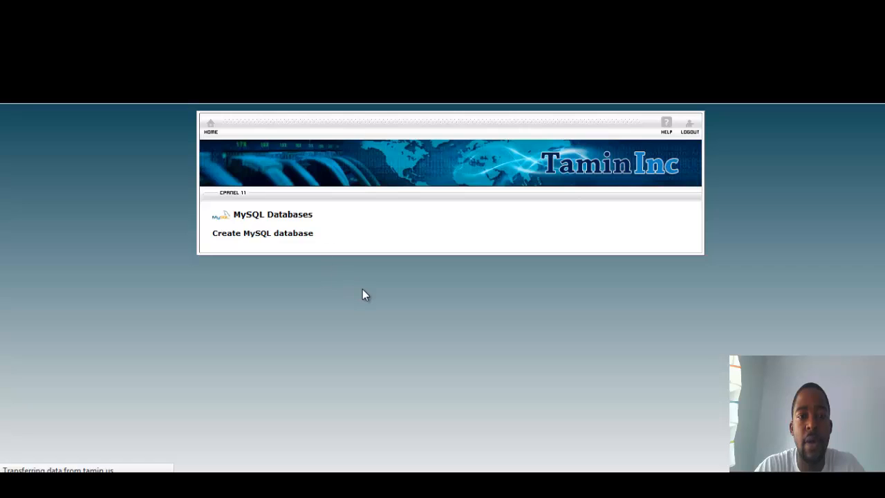
mouse_move(434, 315)
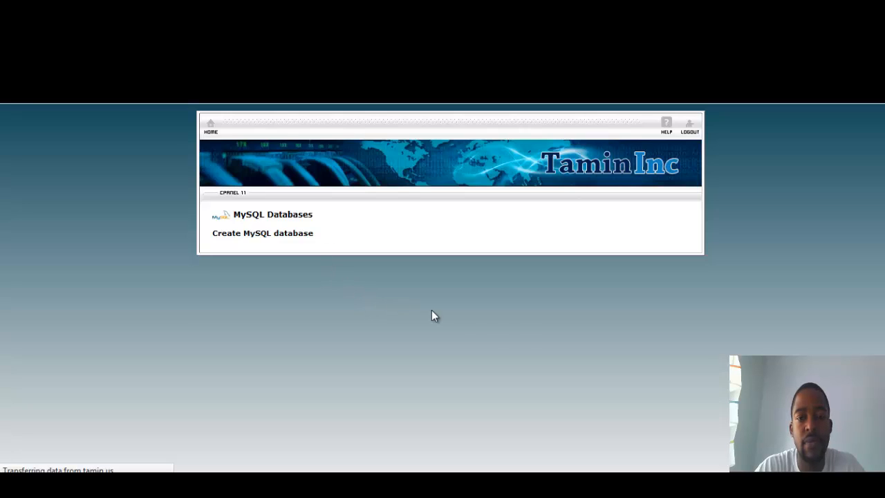
mouse_move(523, 336)
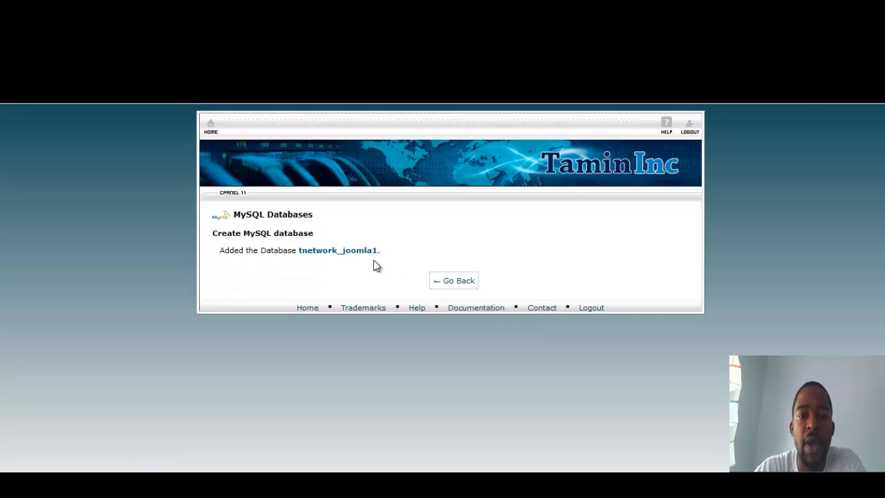
mouse_move(399, 268)
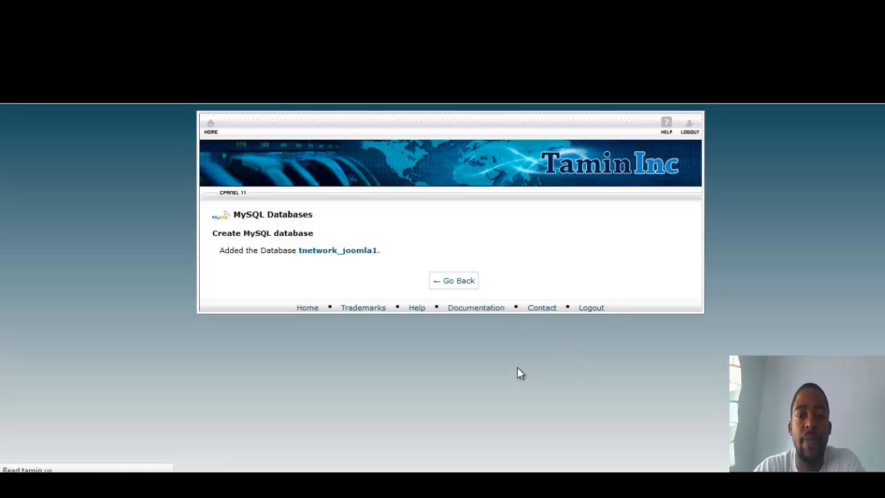
click(454, 279)
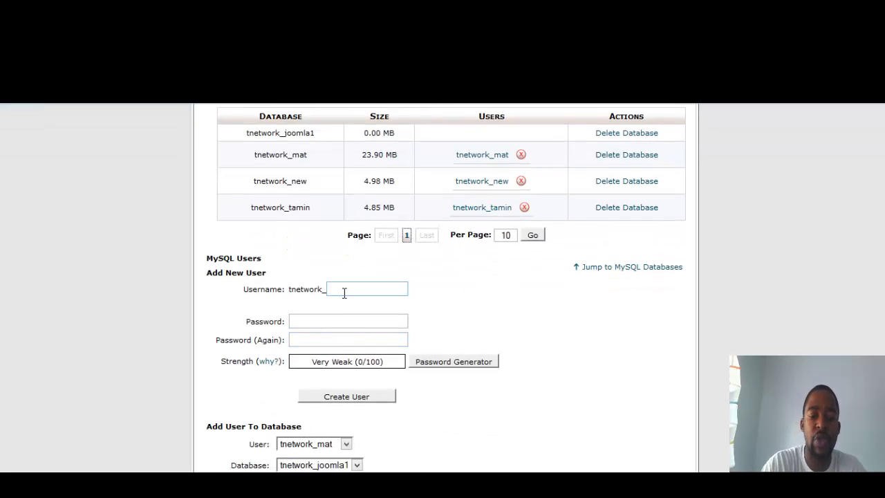
Add MySQL user tnetwork_joomla1 with a strong password and go back to MySQL Databases
text(joomla1)
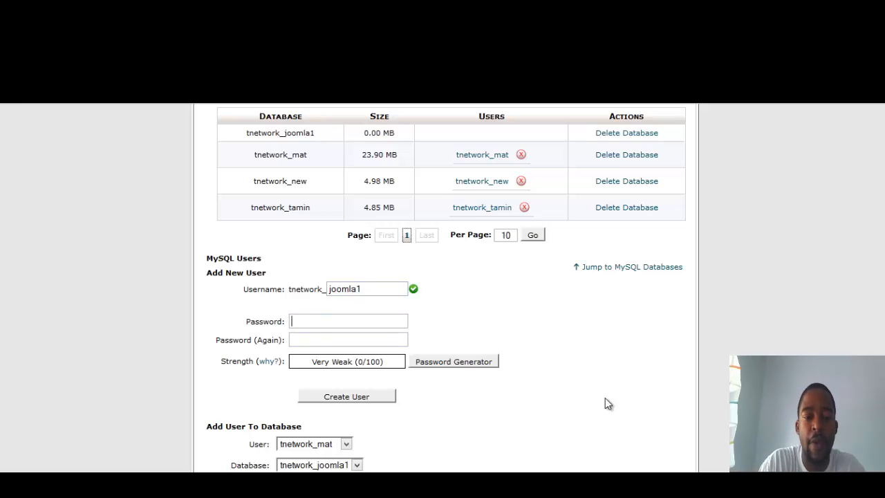
text(•)
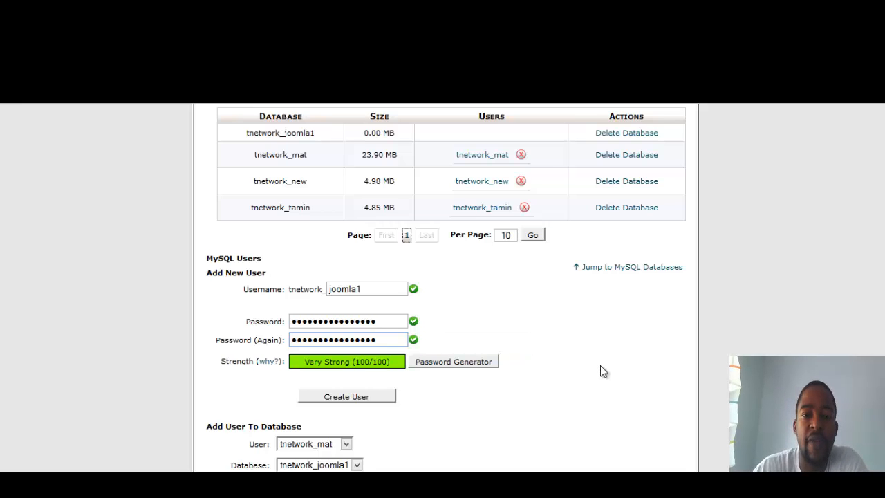
scroll(down, 3)
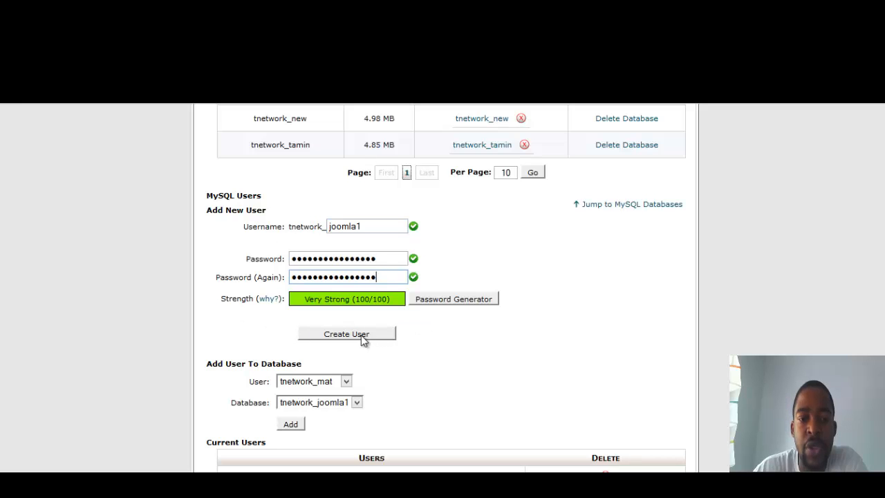
click(345, 334)
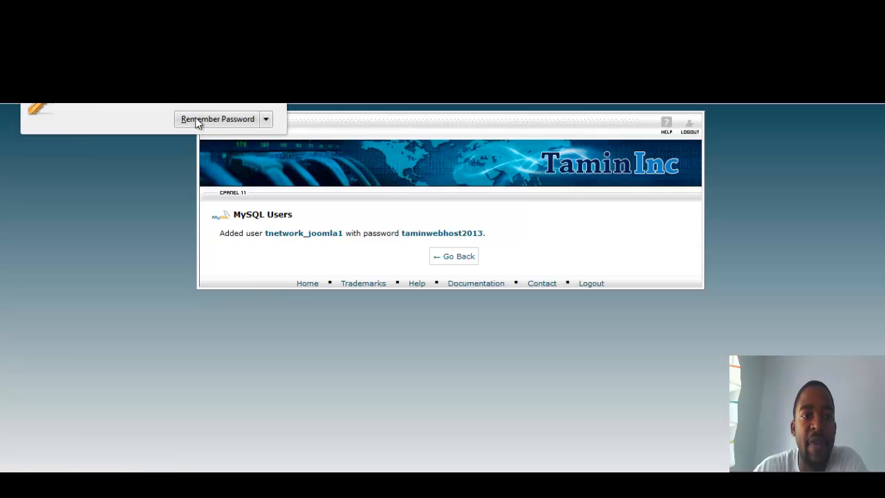
mouse_move(213, 122)
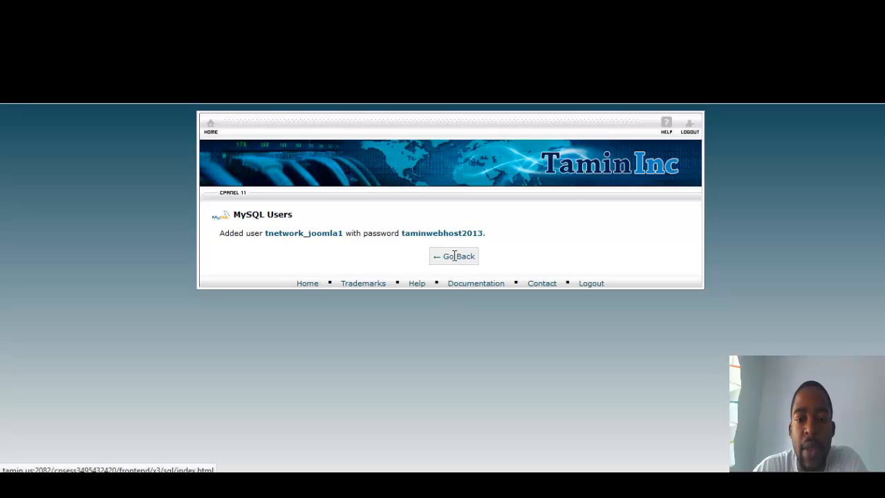
double_click(470, 232)
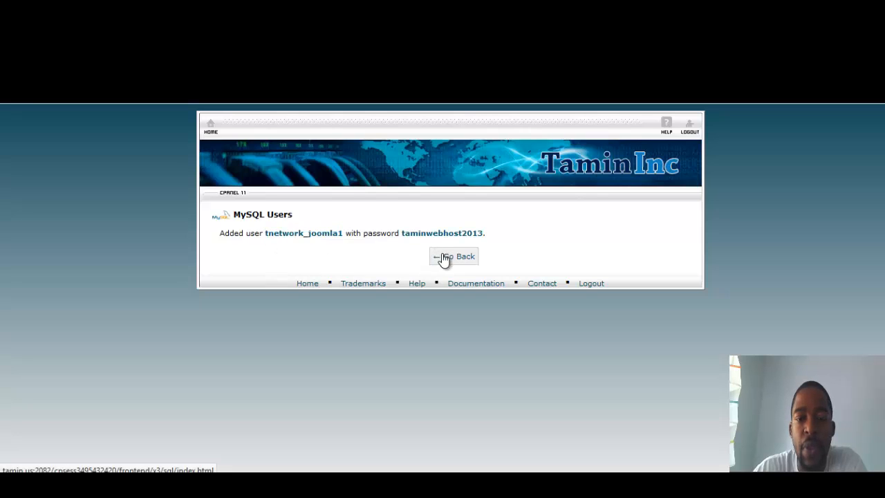
click(453, 255)
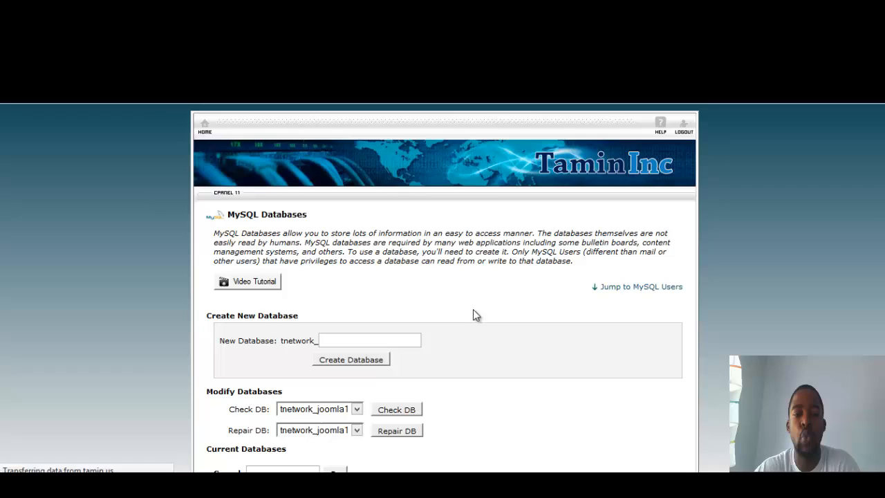
Add user tnetwork_joomla1 to database tnetwork_joomla1 under Add User To Database
scroll(down, 3)
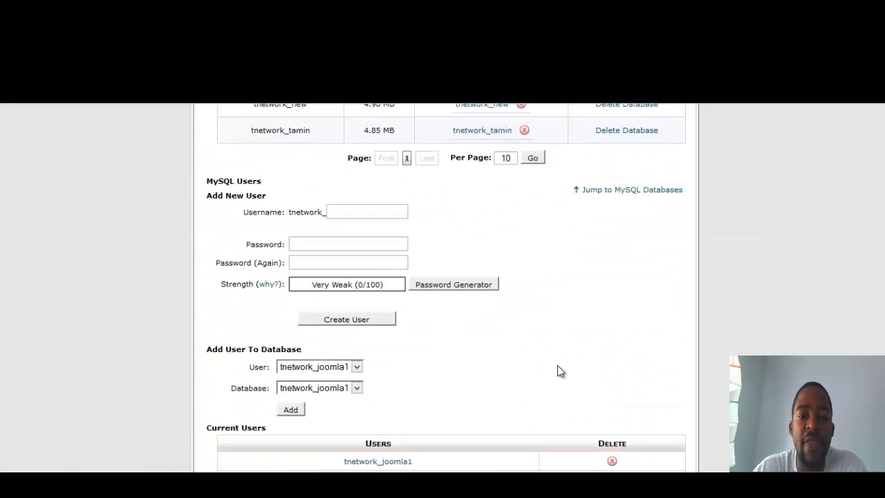
scroll(down, 3)
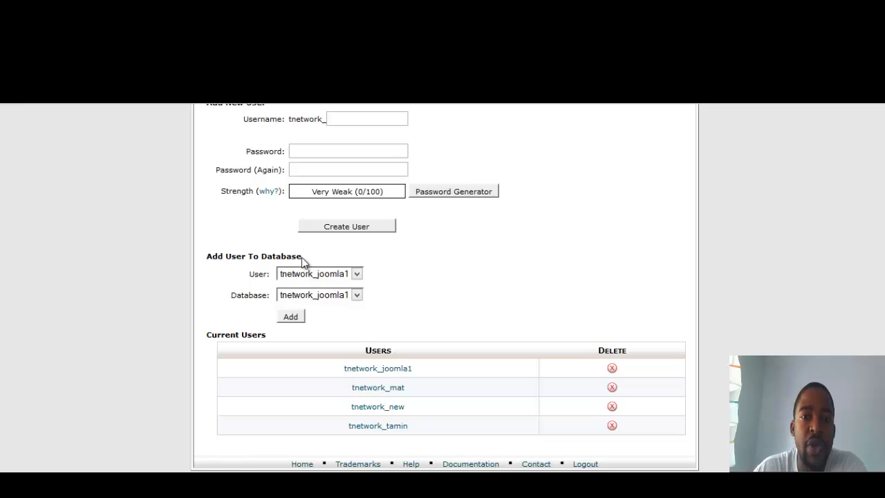
double_click(254, 255)
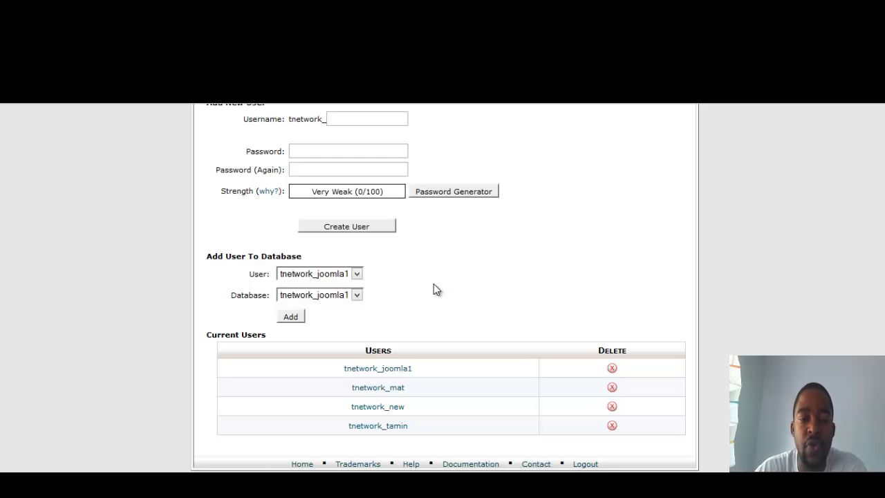
click(318, 272)
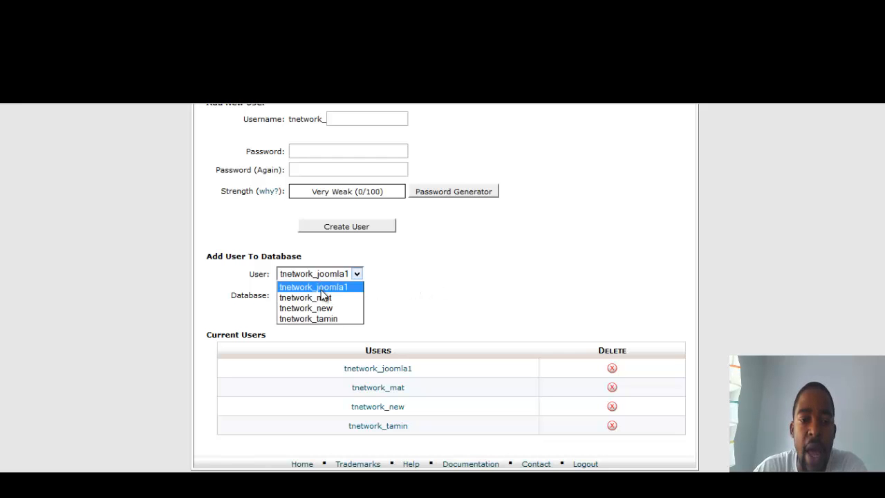
click(312, 287)
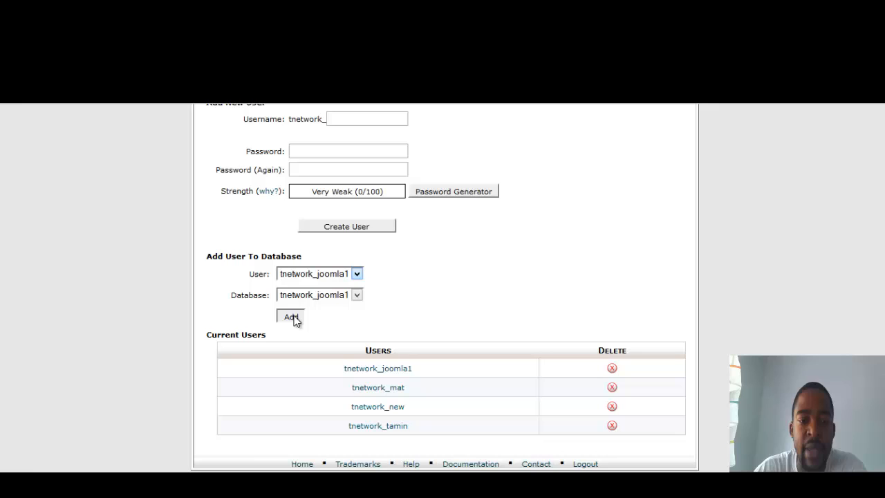
click(291, 317)
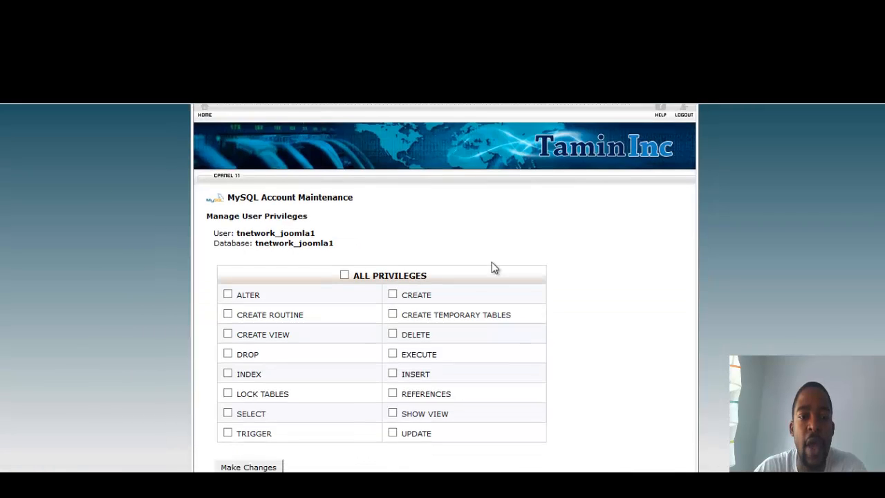
Grant ALL PRIVILEGES to tnetwork_joomla1, save with Make Changes, and go back
scroll(down, 3)
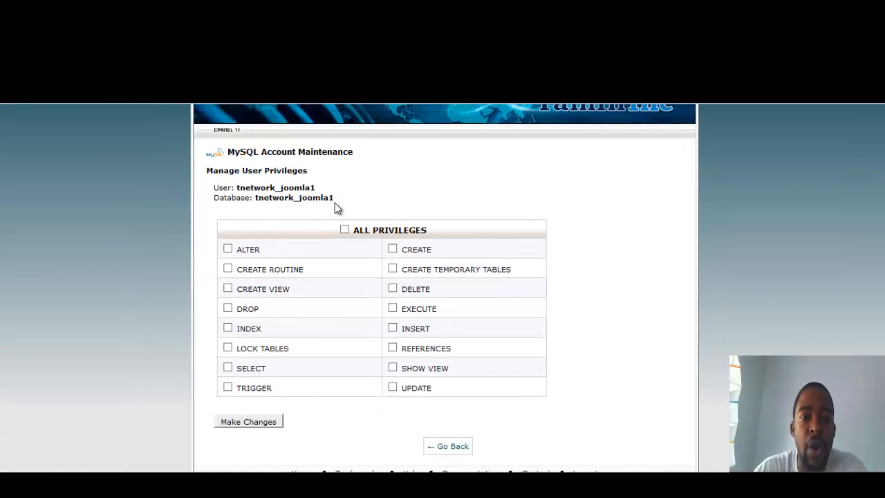
drag(214, 188, 335, 197)
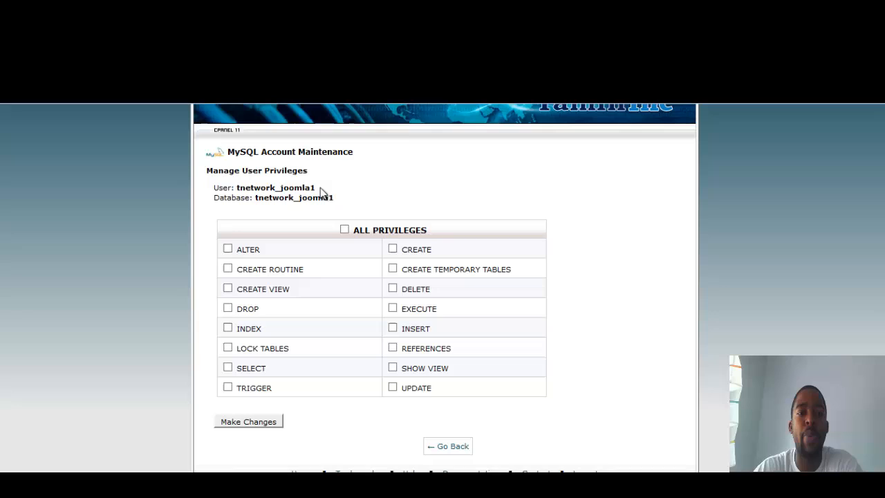
double_click(276, 188)
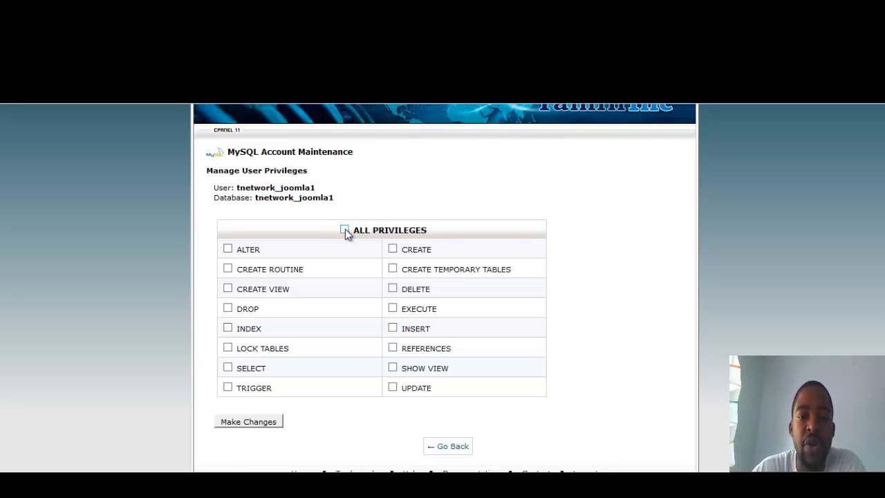
click(344, 229)
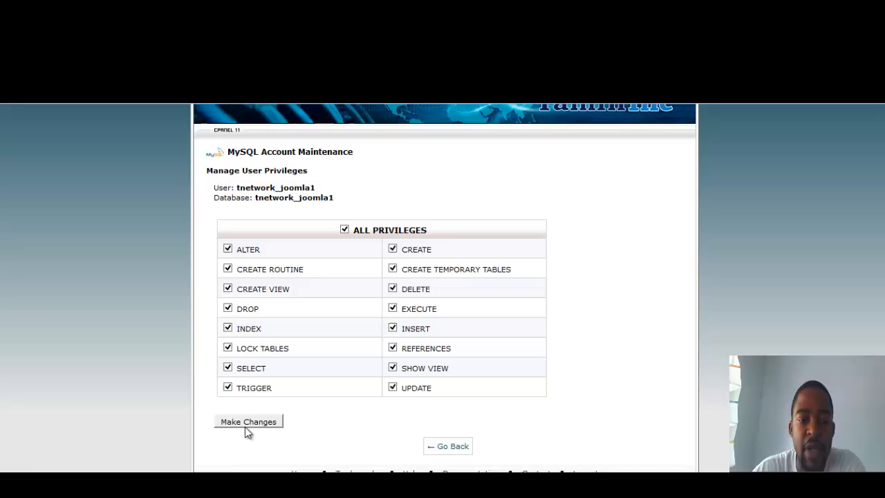
click(248, 420)
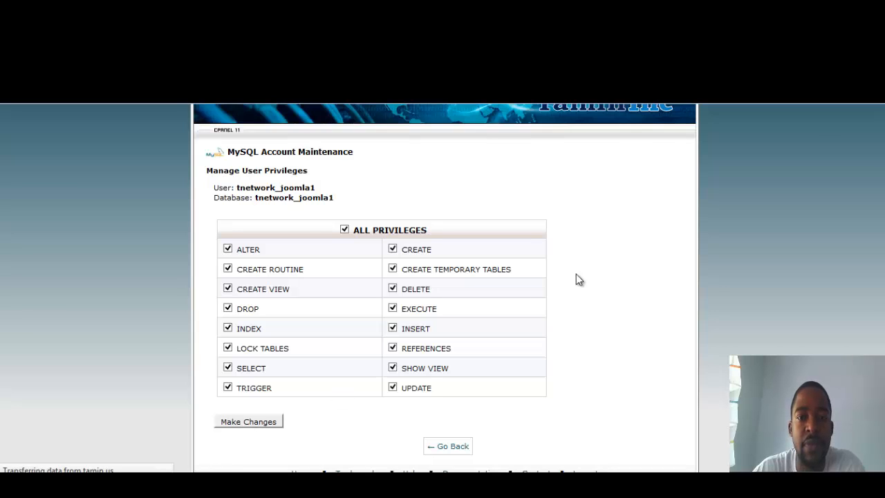
click(248, 421)
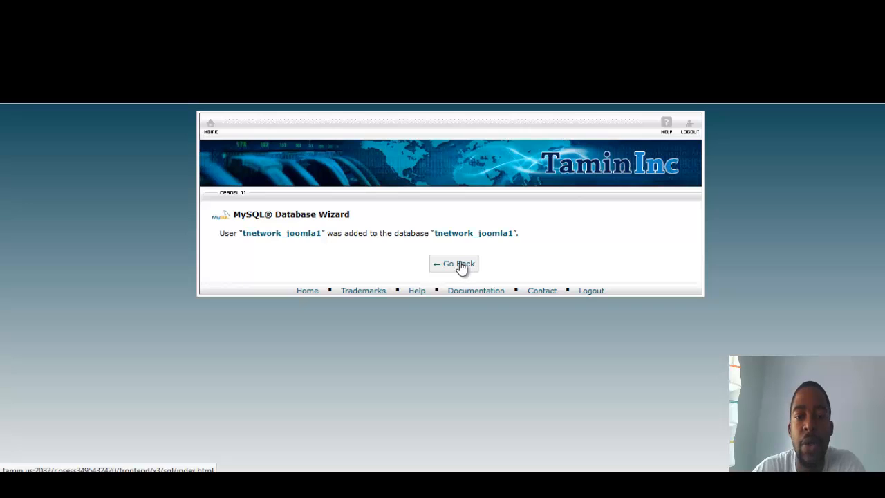
click(454, 263)
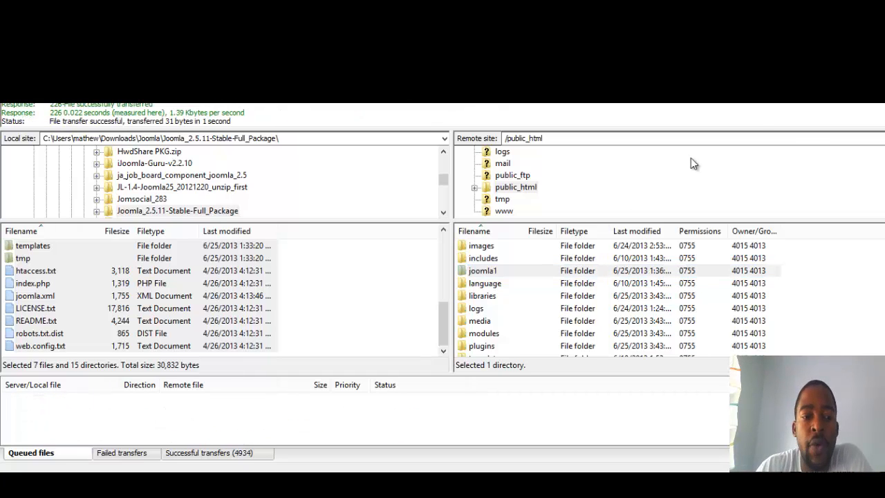
mouse_move(609, 230)
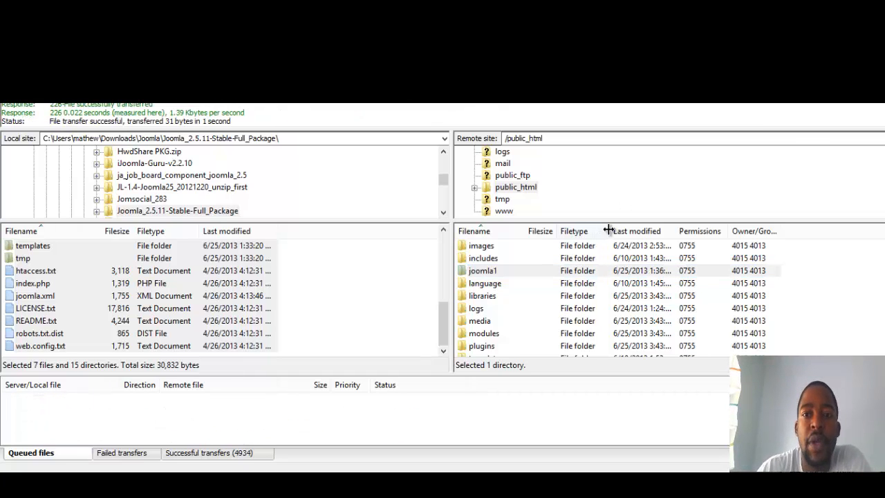
mouse_move(109, 462)
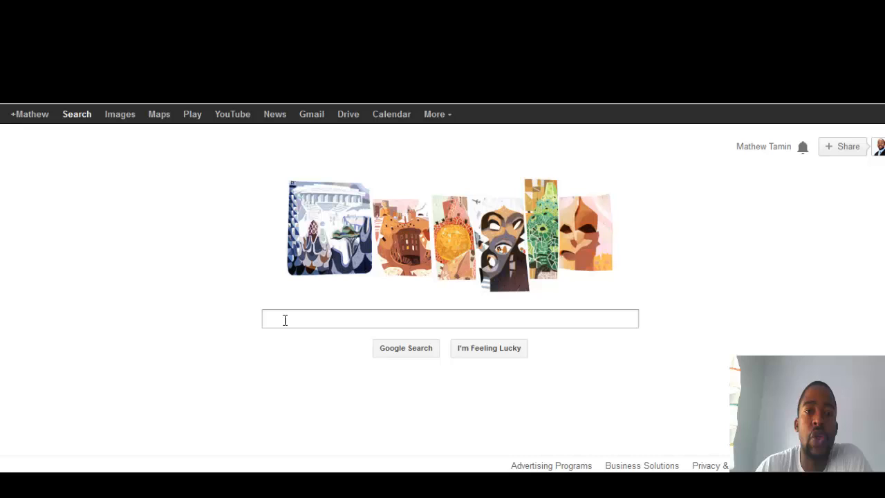
Enter the site address with /joomla1 in Chrome to load the Joomla installer
click(449, 318)
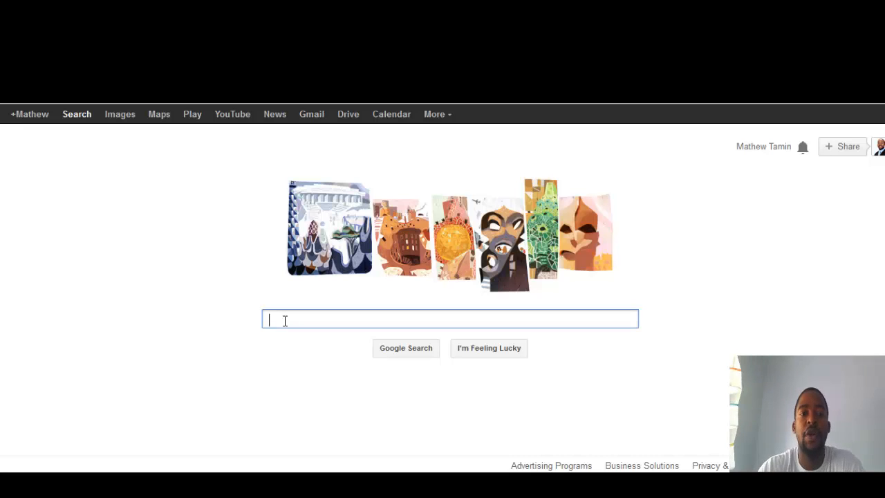
mouse_move(385, 332)
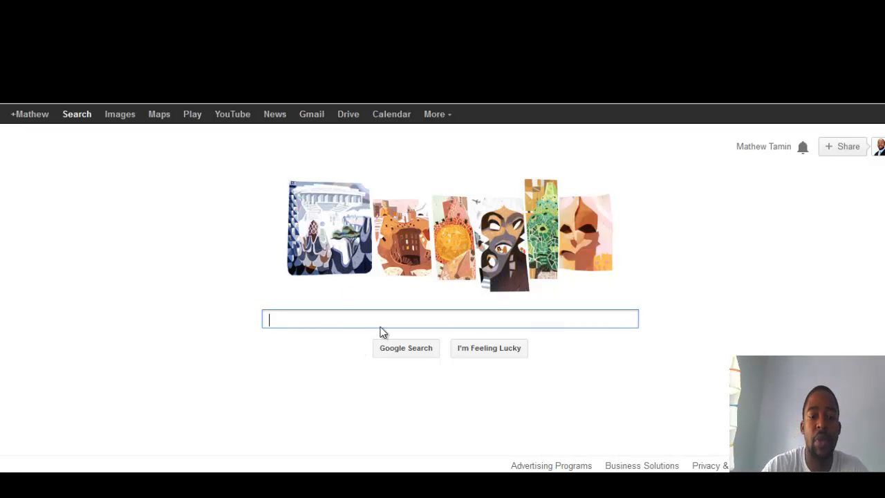
text(doma)
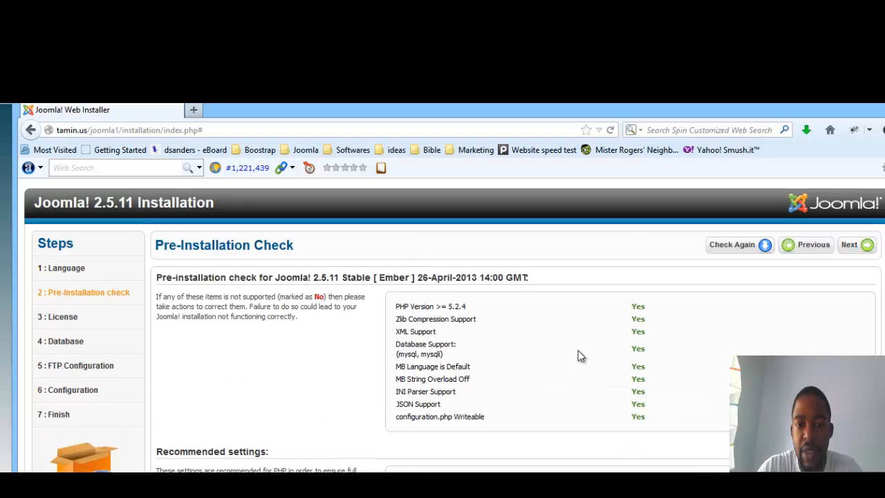
mouse_move(537, 344)
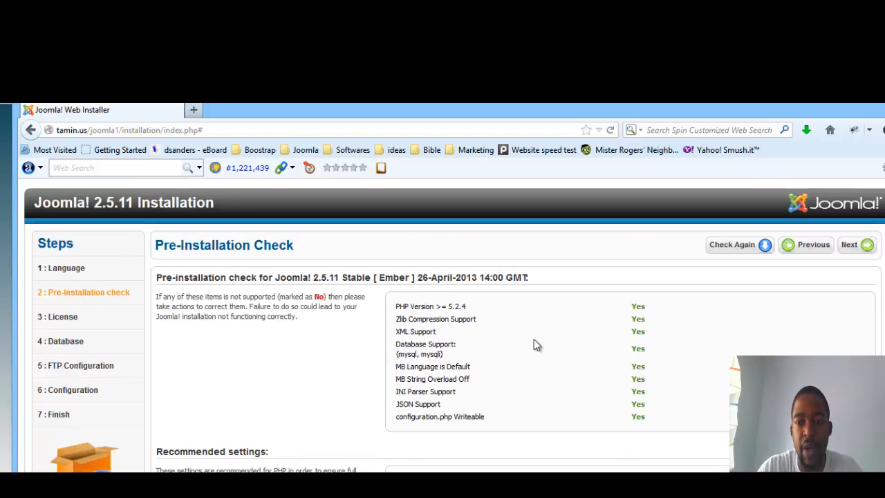
mouse_move(863, 246)
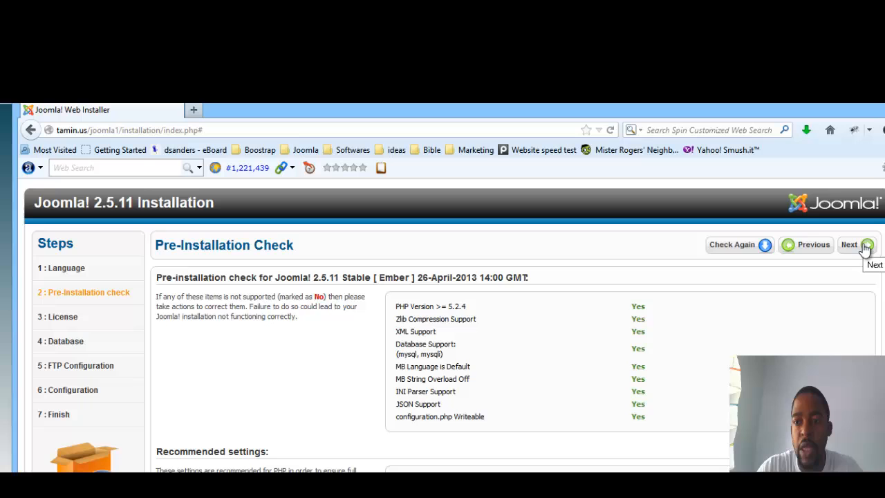
Continue past the Pre-Installation Check and accept the License to reach Database Configuration
click(856, 245)
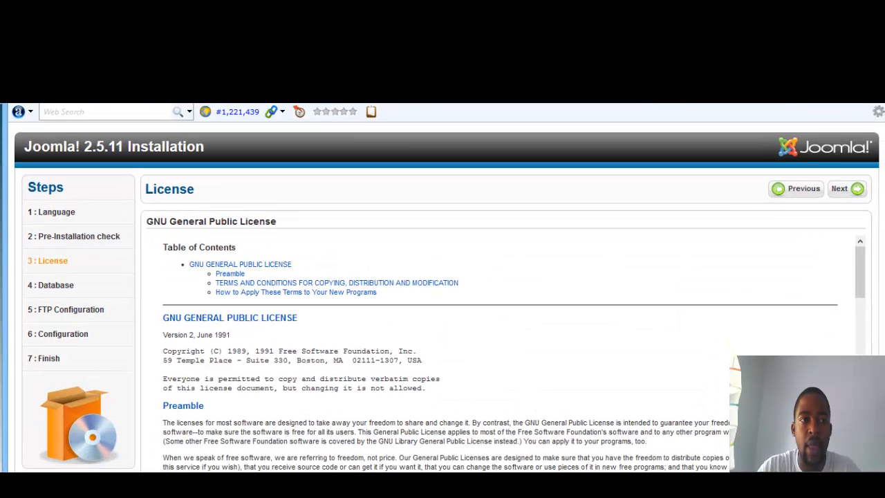
scroll(down, 3)
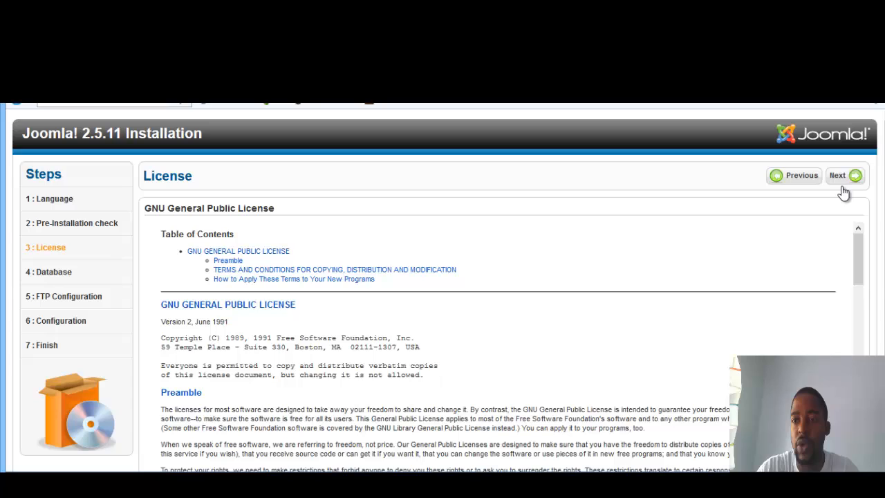
click(843, 175)
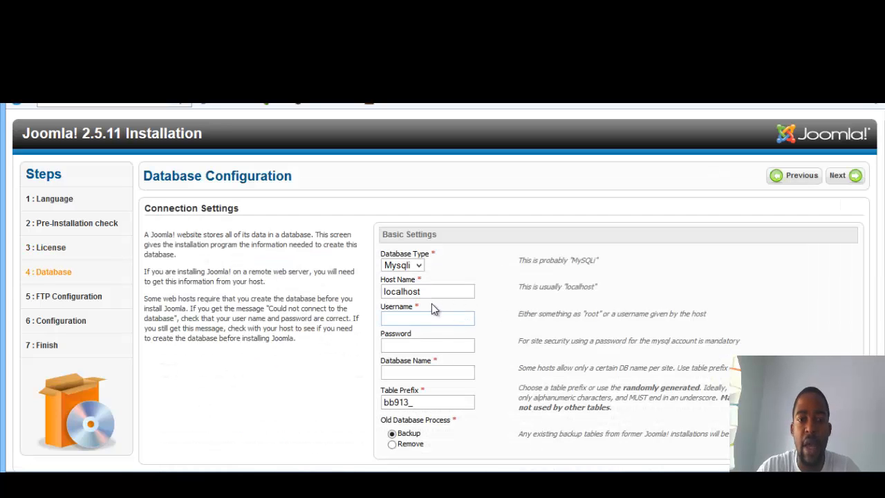
Enter username and database tnetwork_joomla1 with its password, keep Mysqli, and continue
click(426, 318)
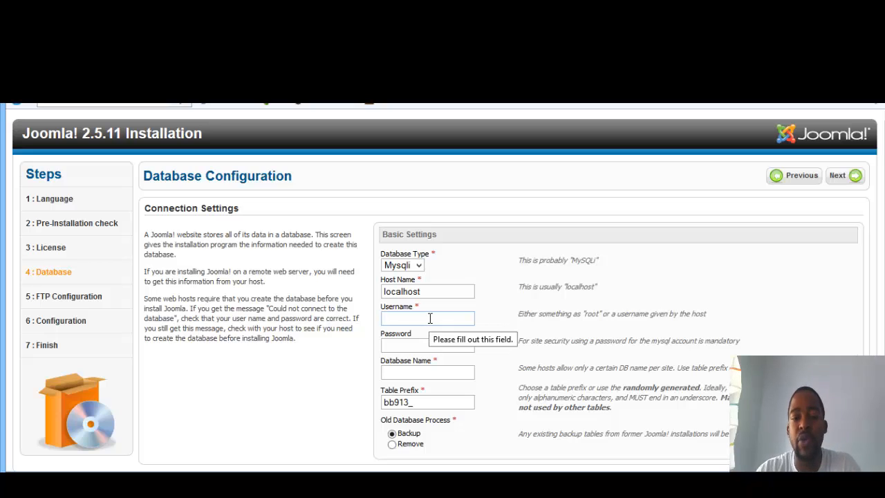
click(426, 318)
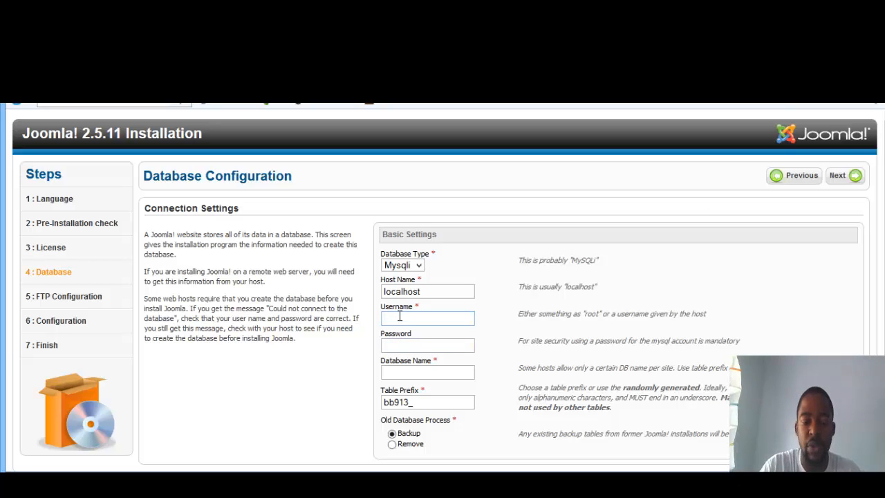
text(tnetwork_joomla1)
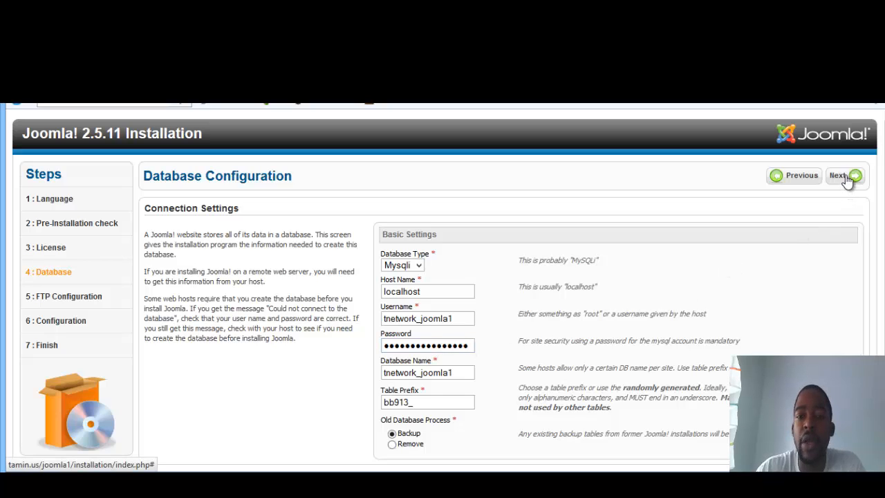
mouse_move(843, 174)
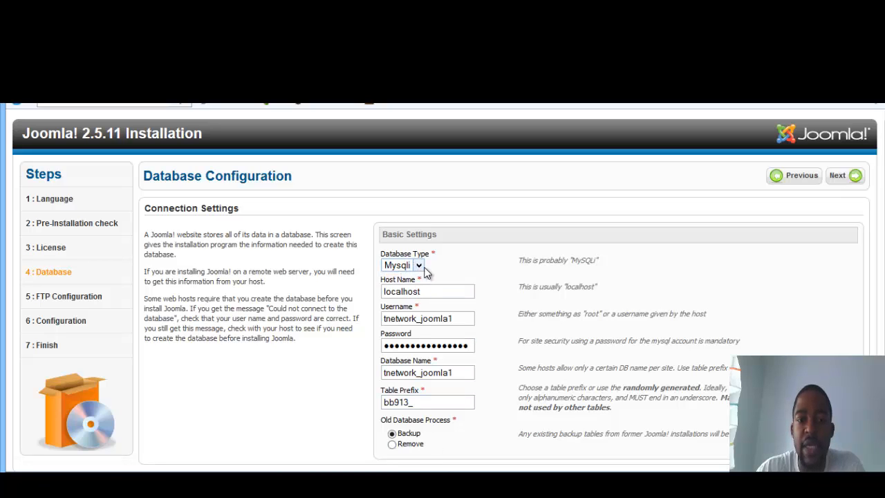
click(418, 266)
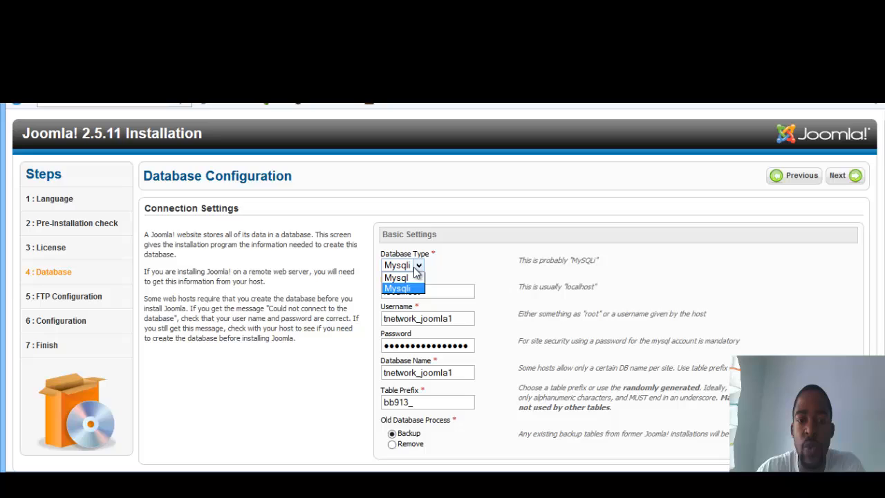
mouse_move(396, 277)
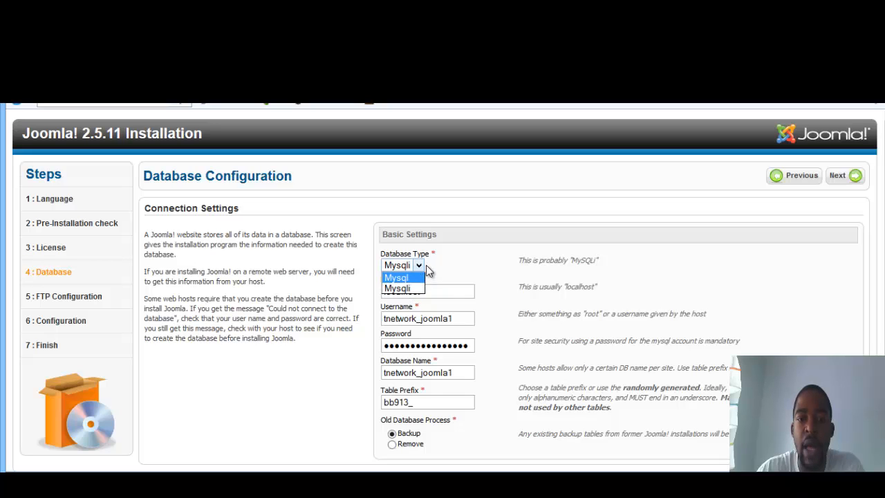
click(395, 276)
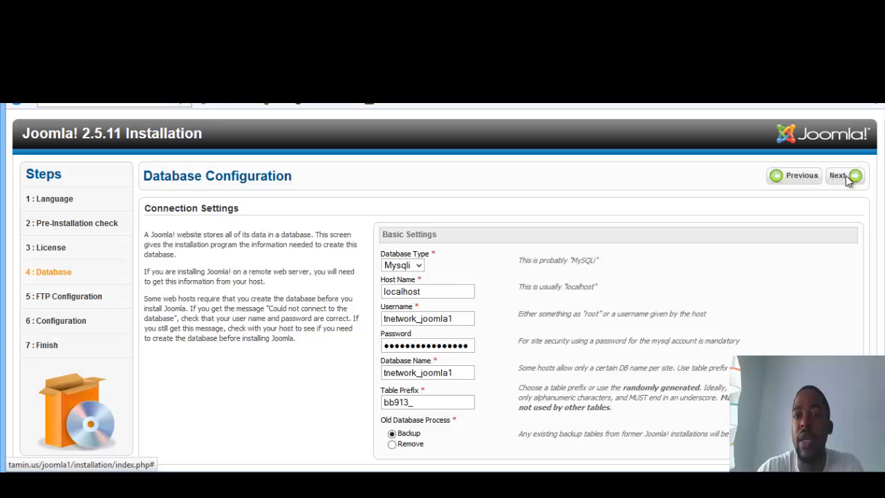
click(841, 174)
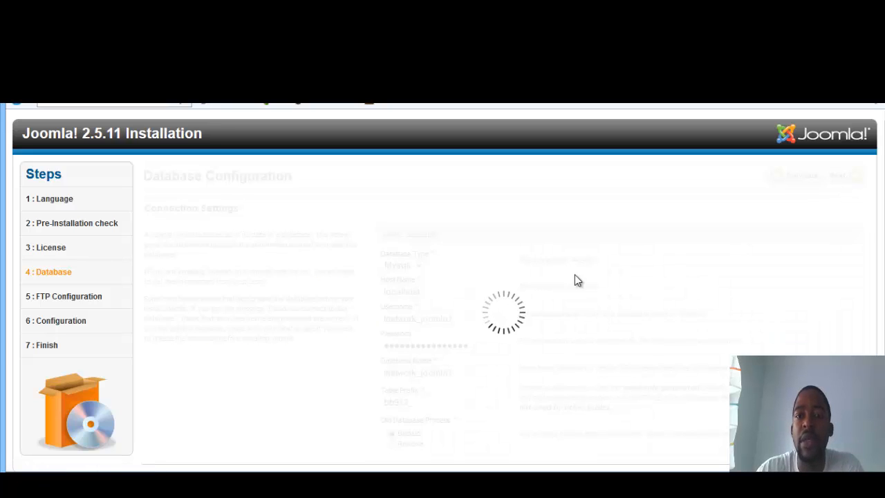
mouse_move(533, 385)
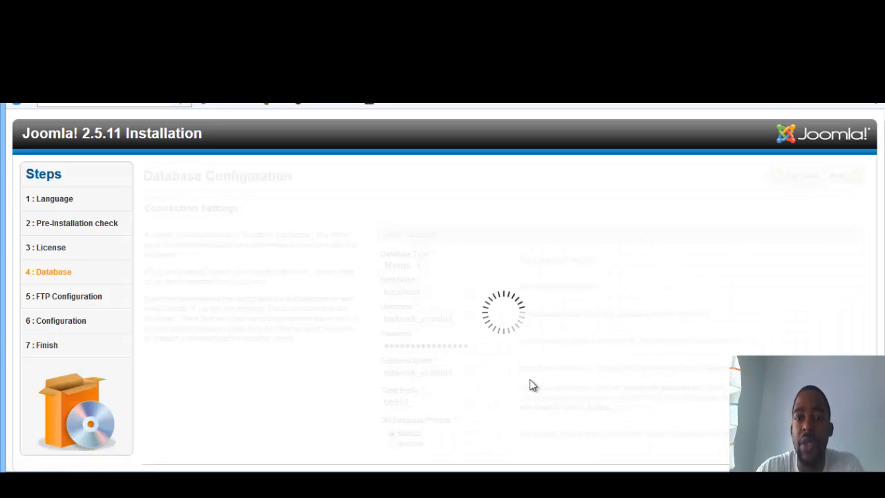
Leave Enable FTP Layer at No and continue to Main Configuration
click(844, 174)
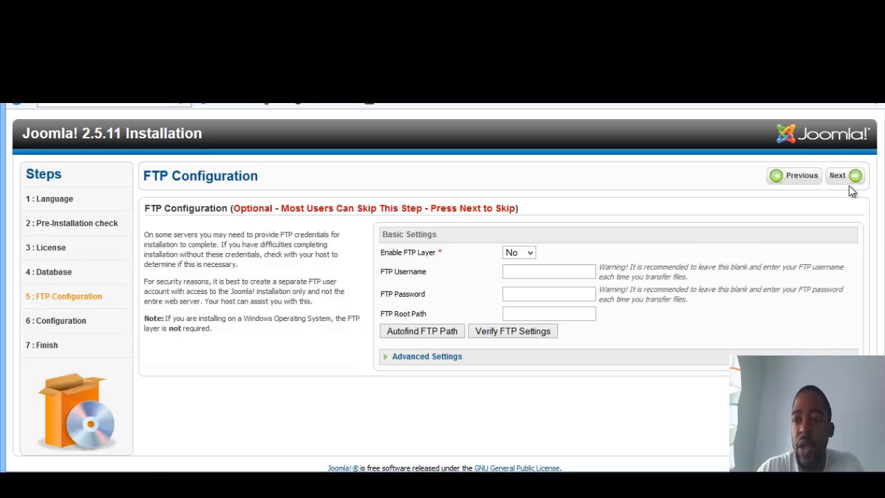
click(844, 174)
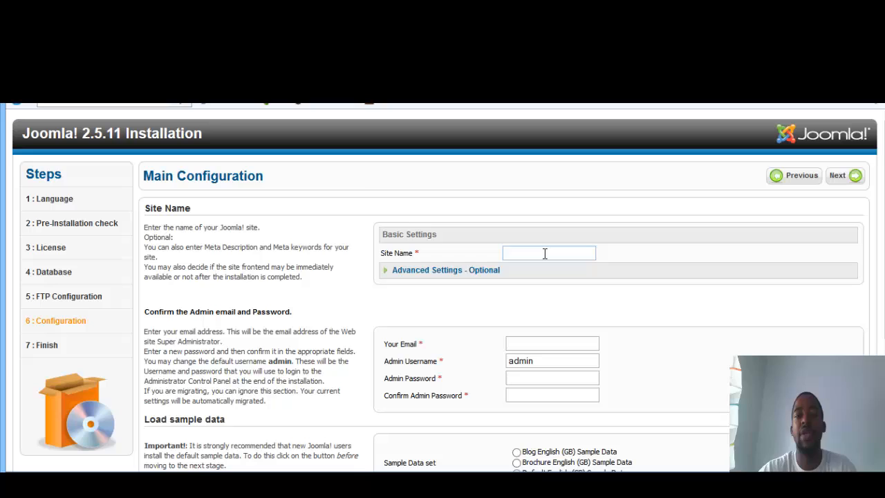
Set site name Joomla1, the administrator email, and matching admin passwords
text(Joomla1)
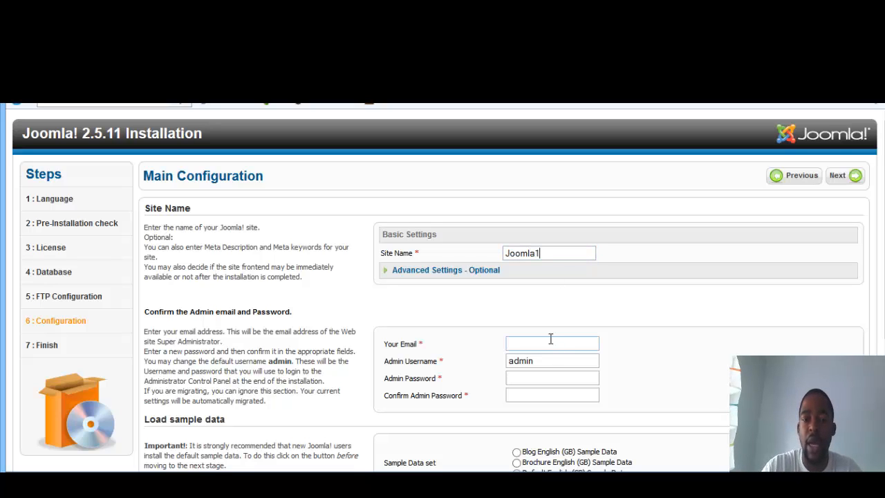
click(551, 343)
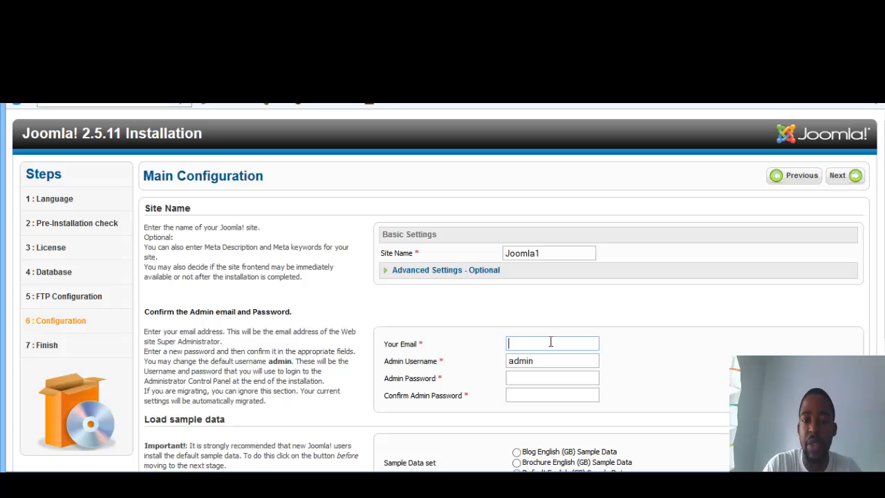
text(email@youremail.com)
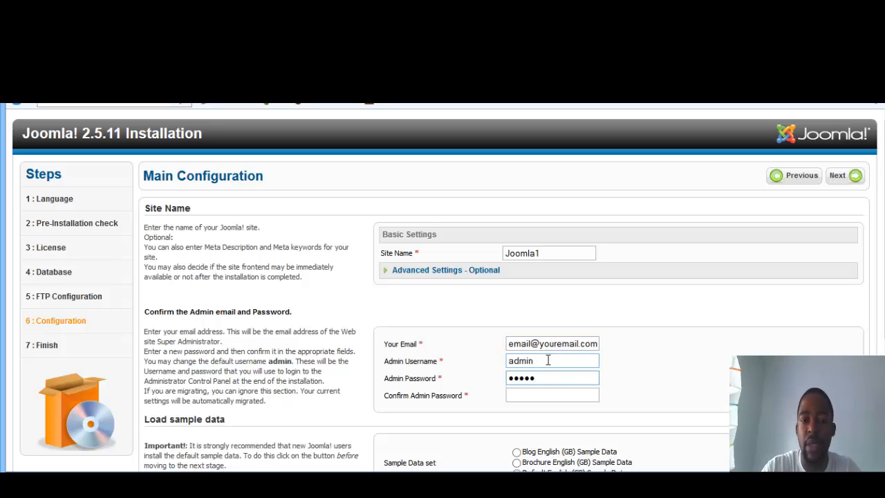
text(••)
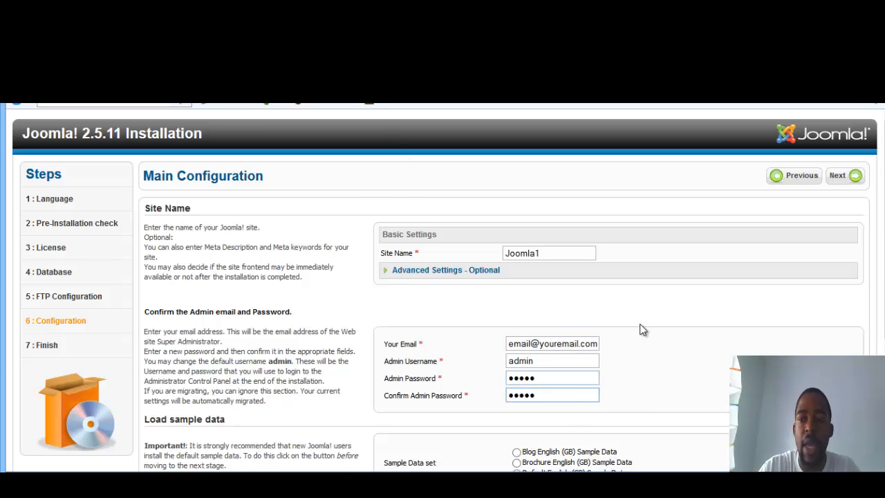
scroll(down, 3)
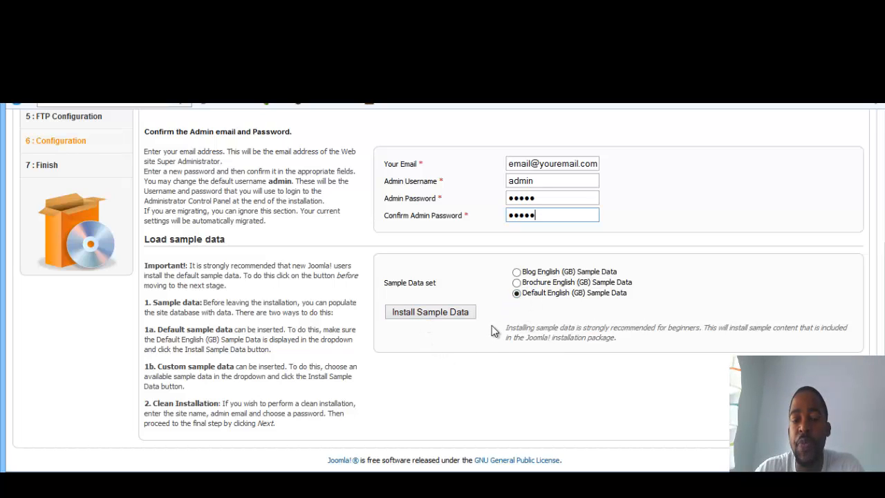
mouse_move(495, 338)
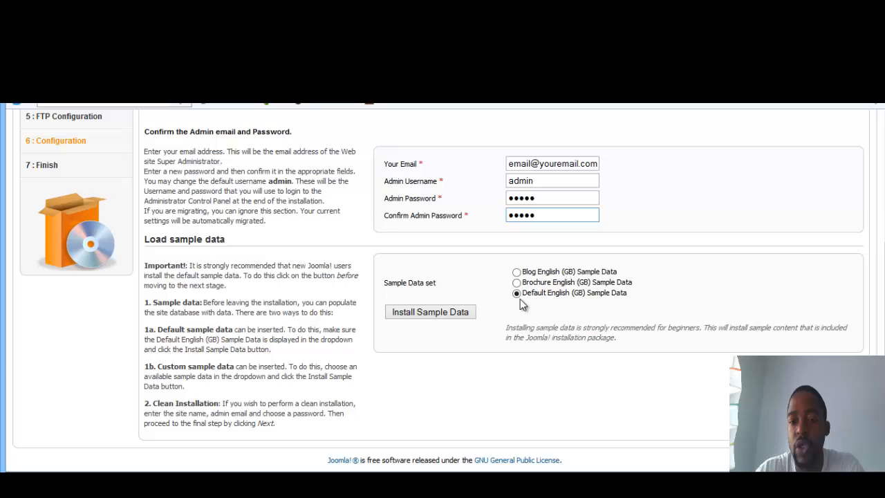
mouse_move(499, 318)
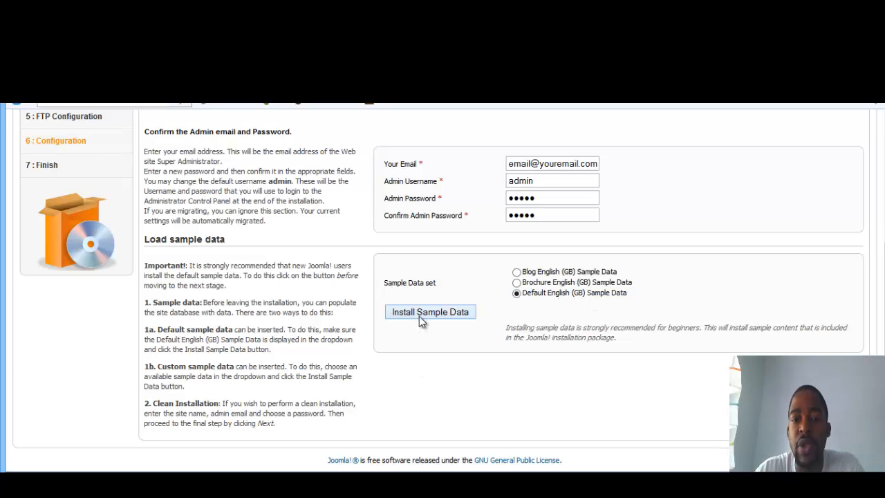
Install the Default English (GB) Sample Data and continue to the Finish page
click(429, 312)
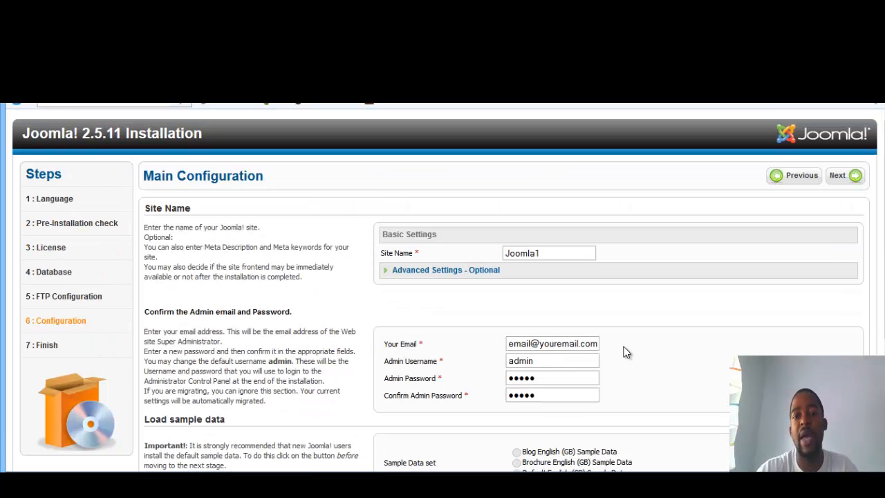
mouse_move(622, 357)
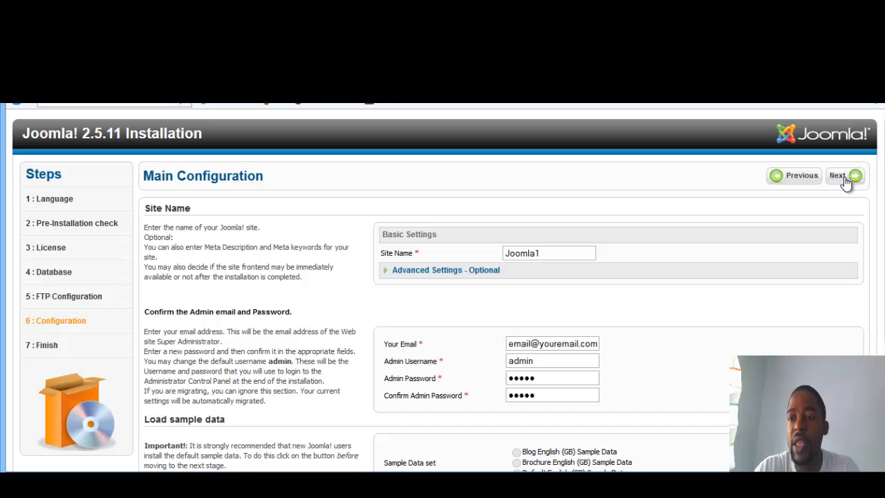
click(843, 174)
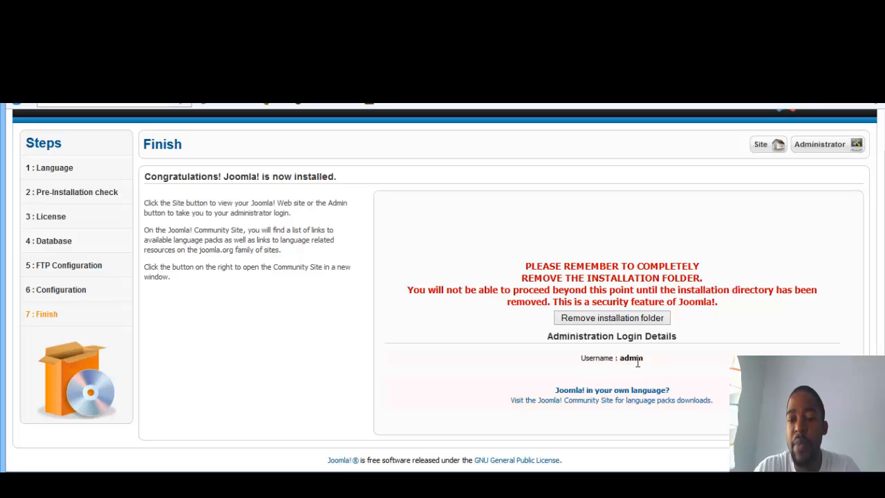
mouse_move(625, 251)
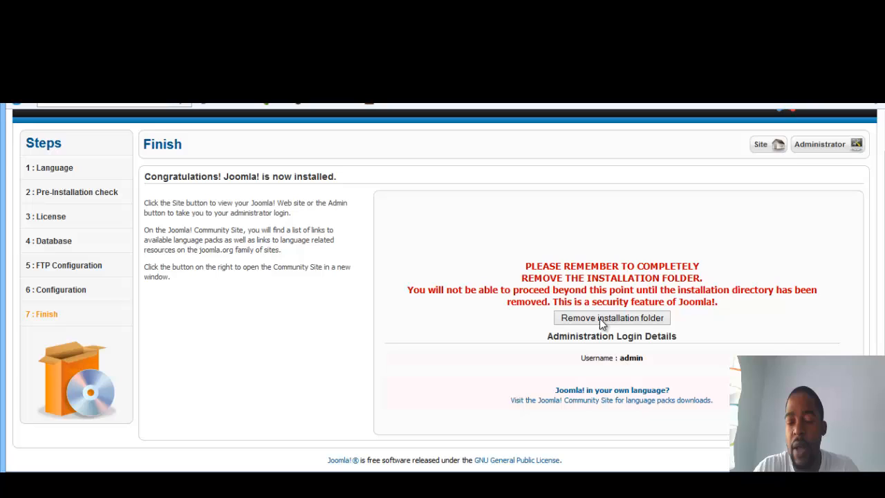
mouse_move(529, 260)
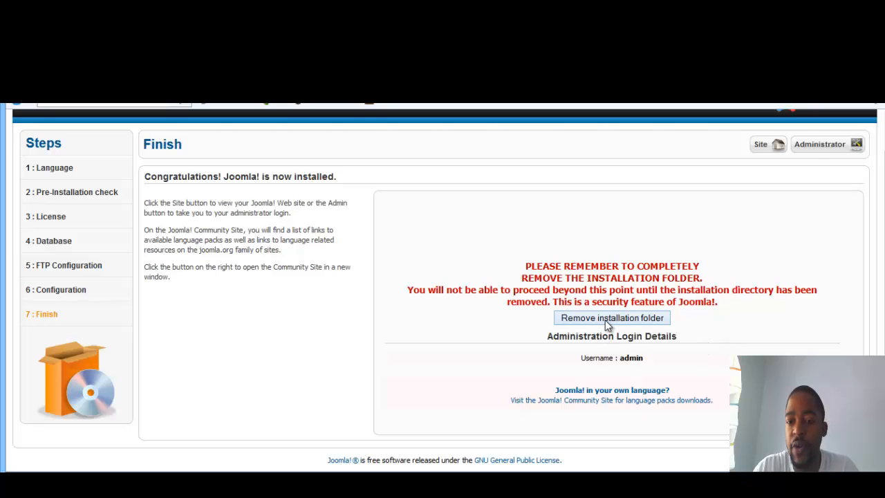
Remove the installation folder from the Finish page until success is confirmed
click(611, 316)
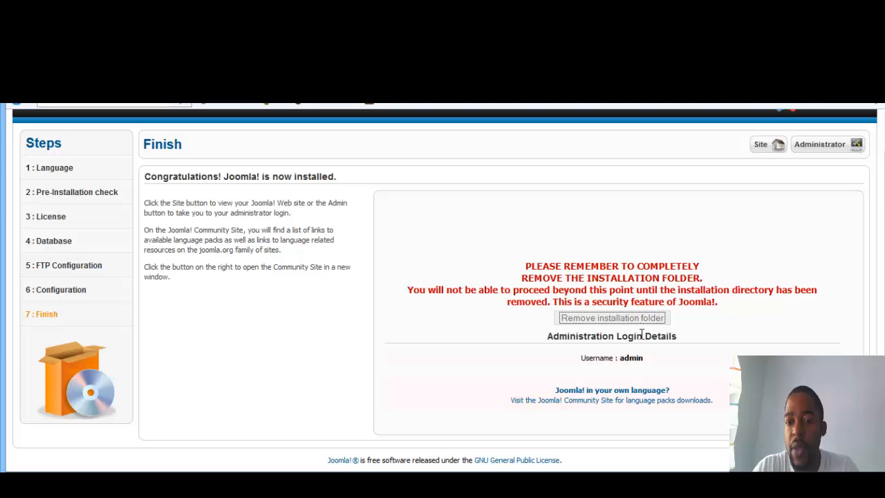
click(611, 317)
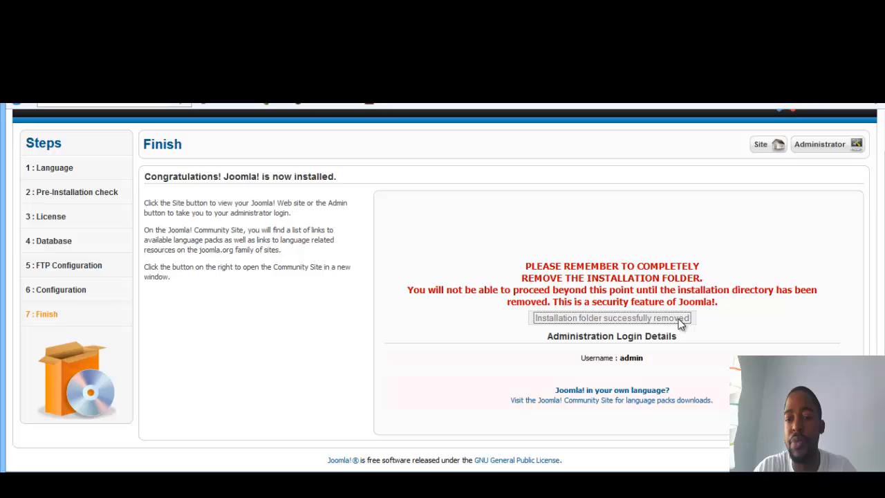
mouse_move(761, 232)
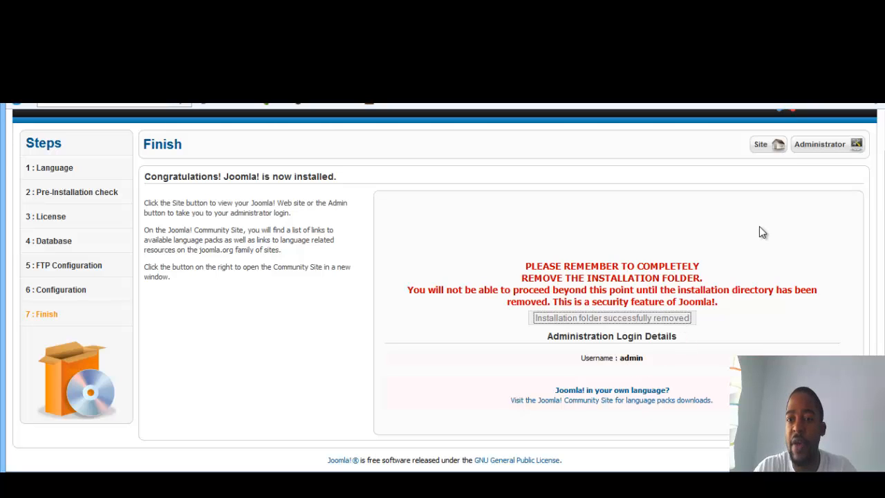
mouse_move(766, 195)
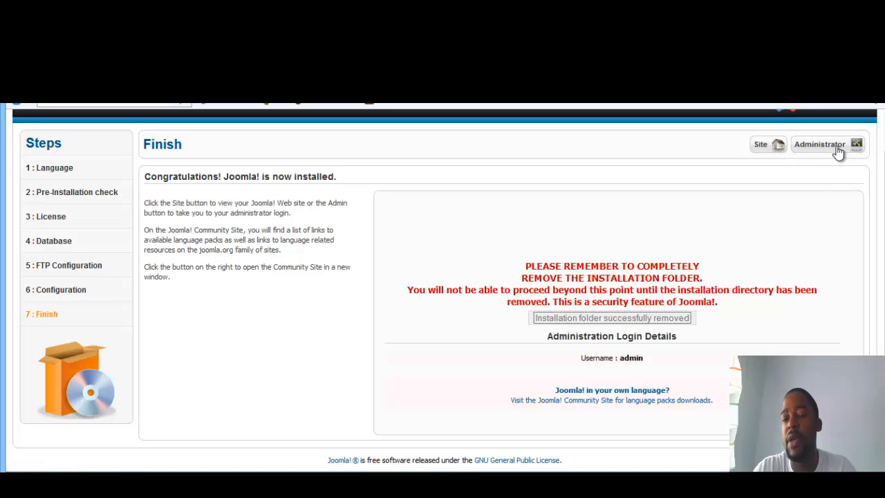
mouse_move(749, 214)
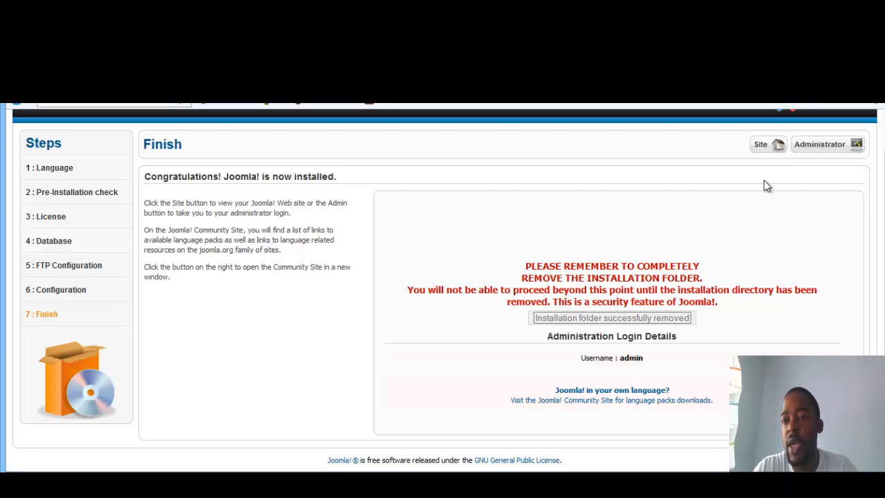
mouse_move(777, 155)
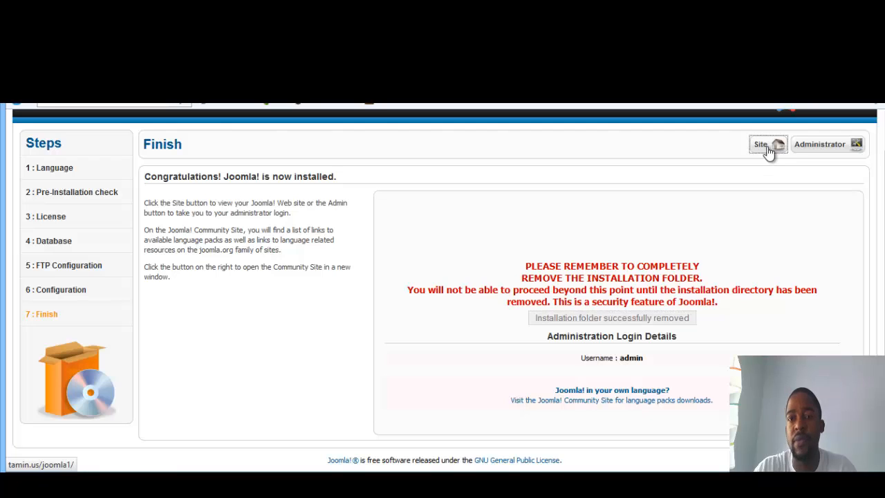
View the new site's sample front page and look through its content
click(760, 144)
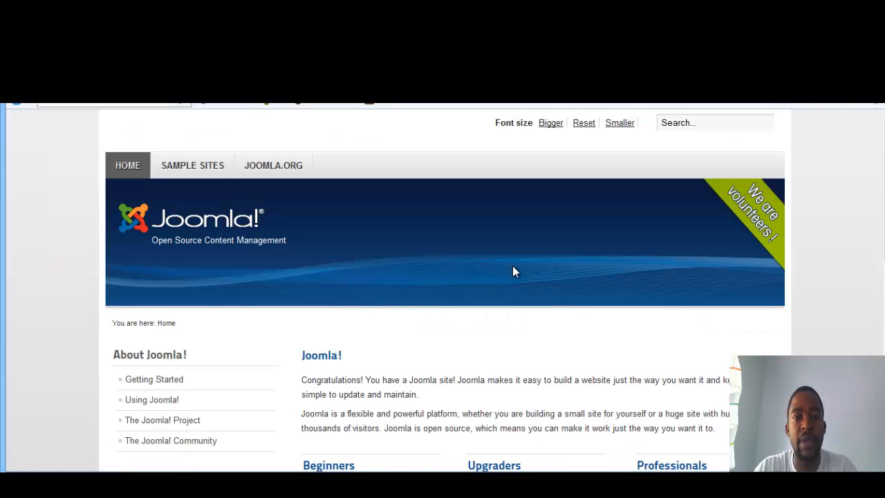
scroll(down, 3)
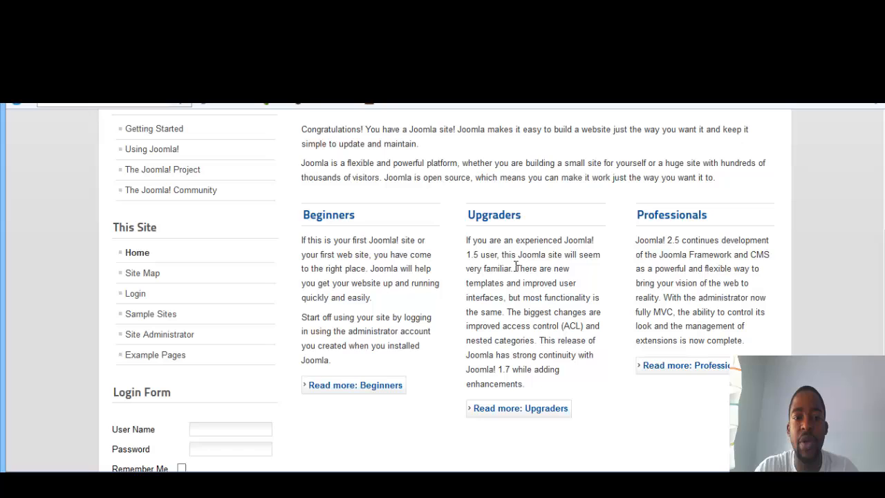
scroll(up, 3)
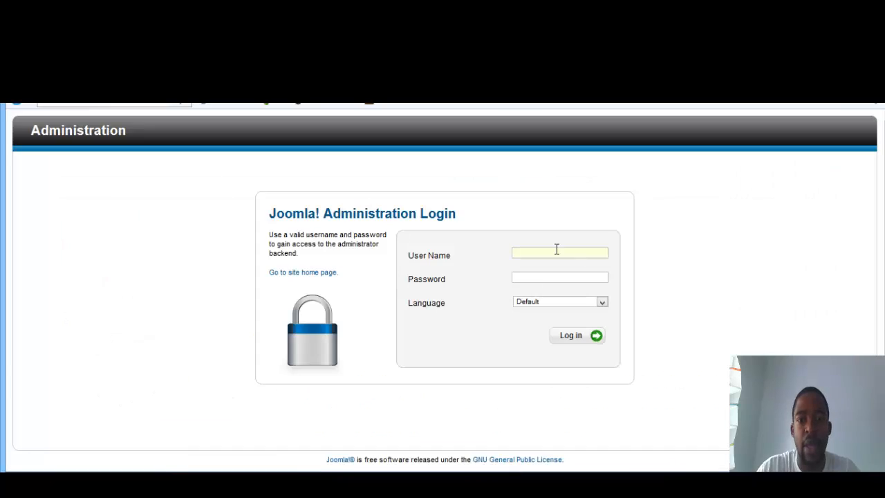
Log in as 'admin' without saving the password and reach the control panel
text(admin)
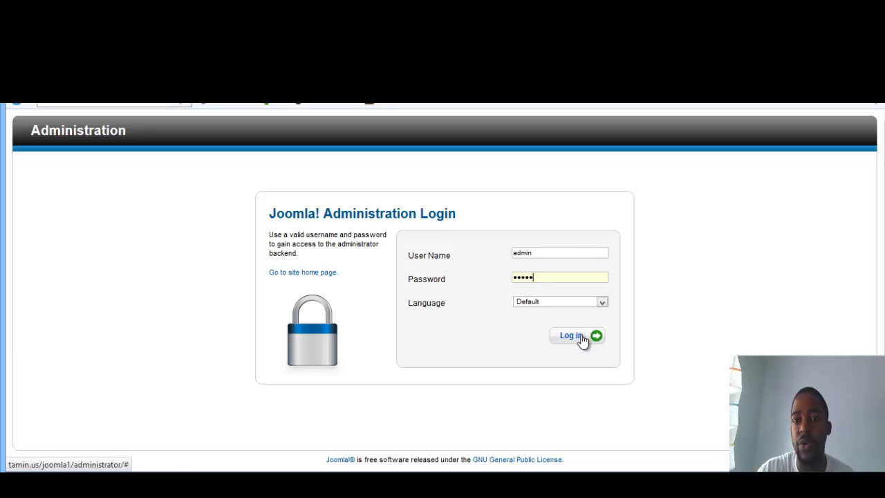
click(570, 336)
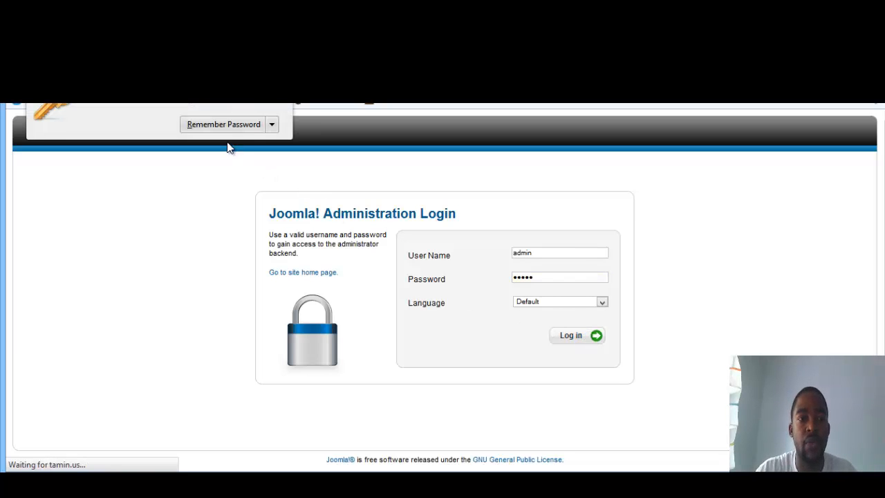
click(570, 336)
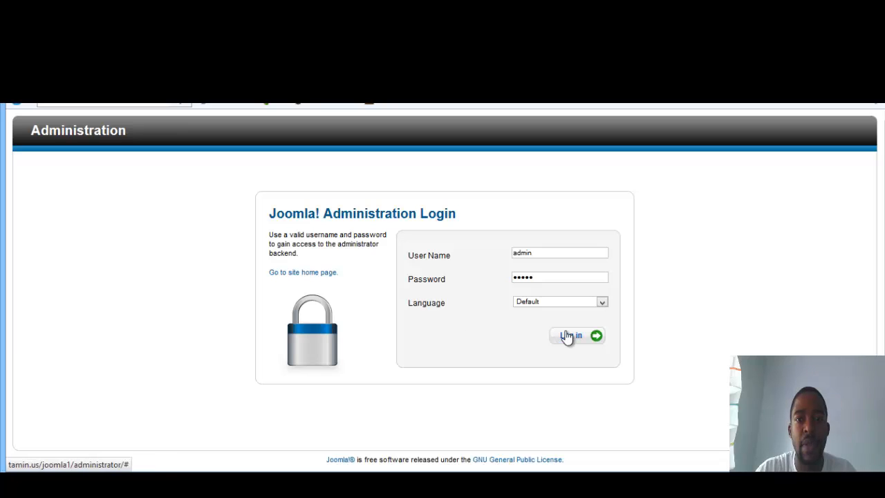
click(571, 336)
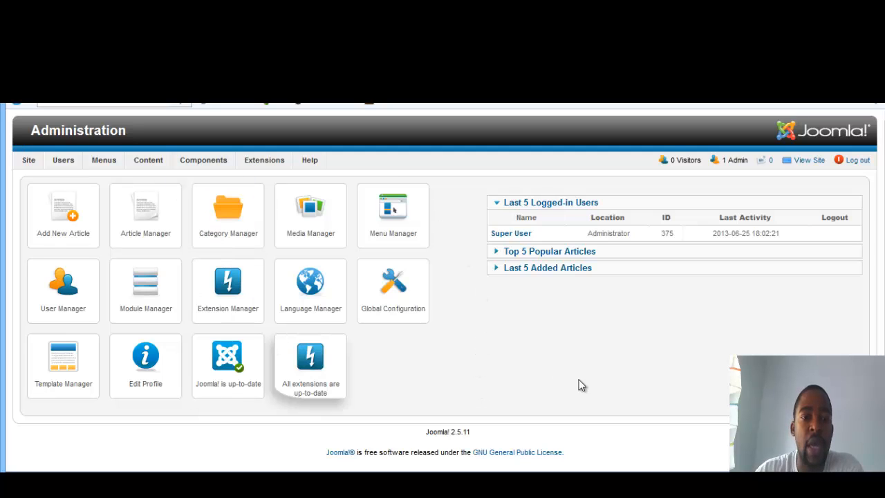
mouse_move(608, 384)
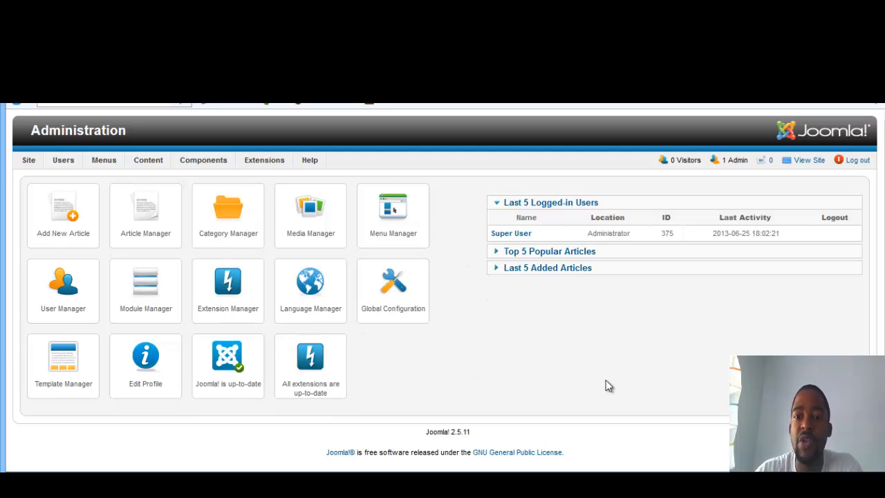
mouse_move(657, 350)
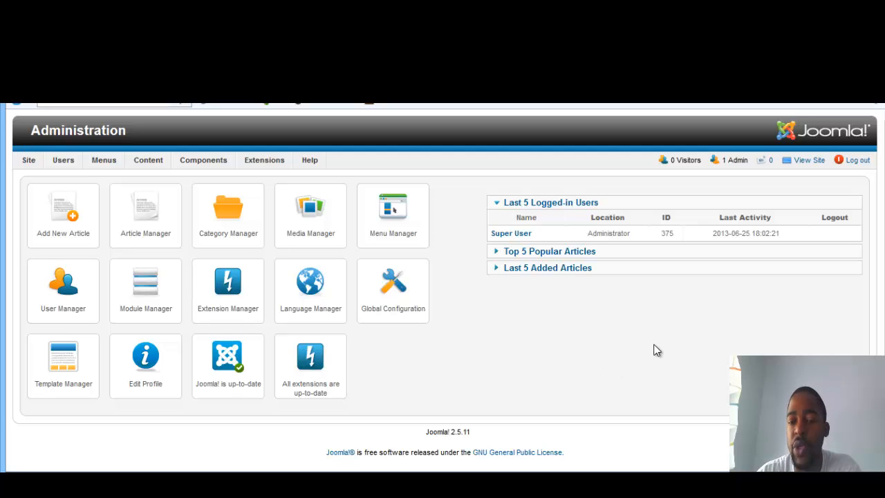
mouse_move(608, 351)
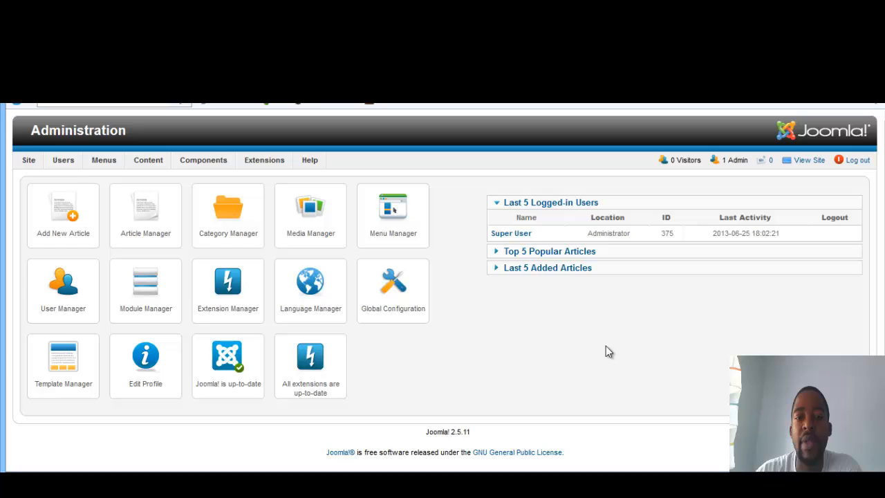